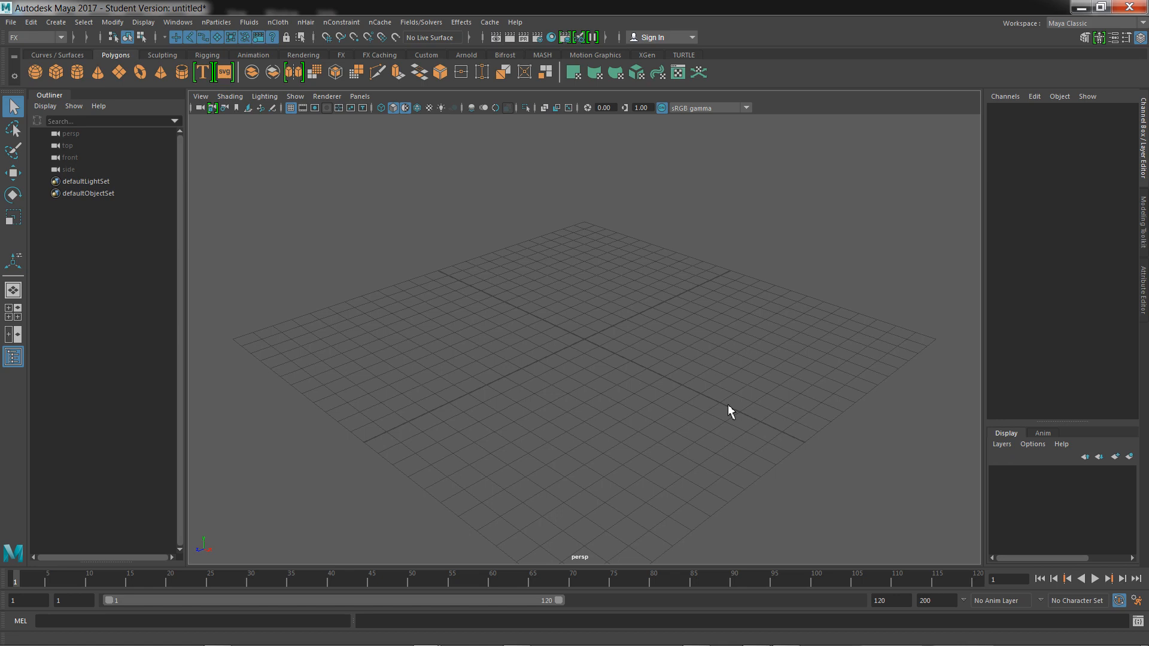
mouse_move(725, 405)
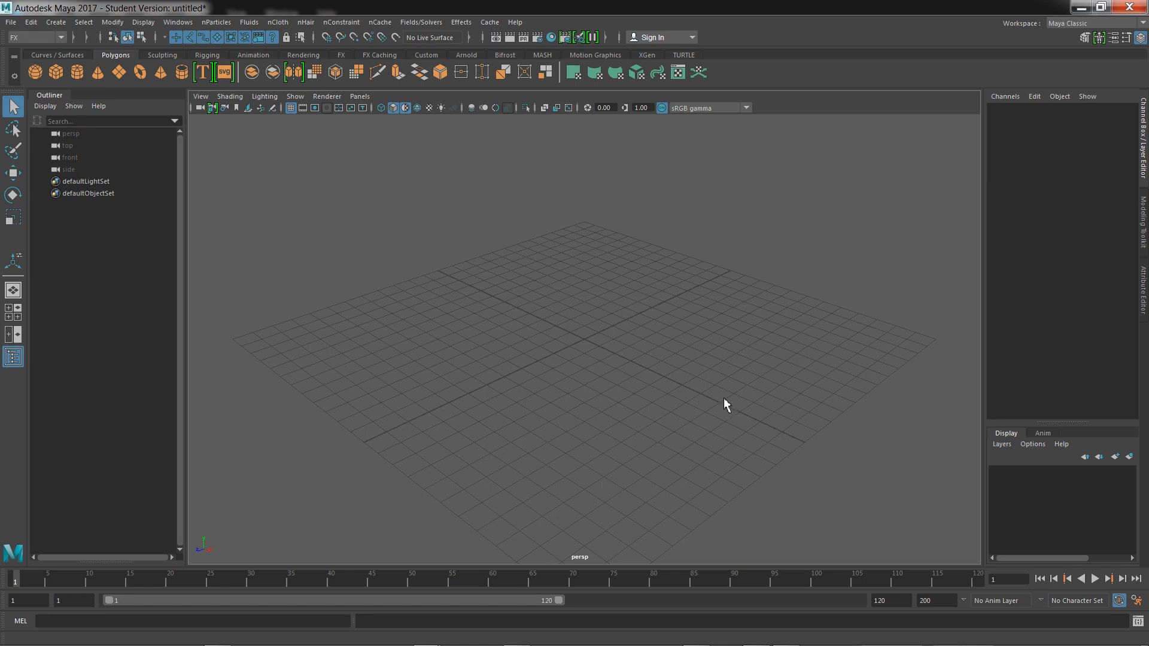
mouse_move(689, 245)
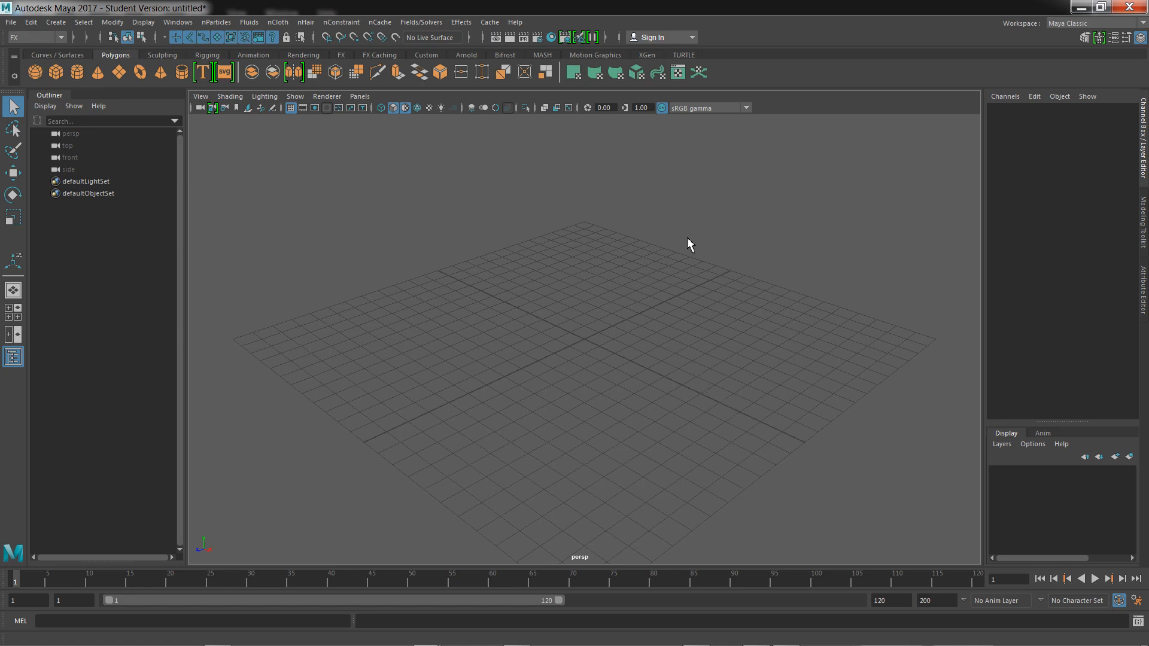
mouse_move(731, 194)
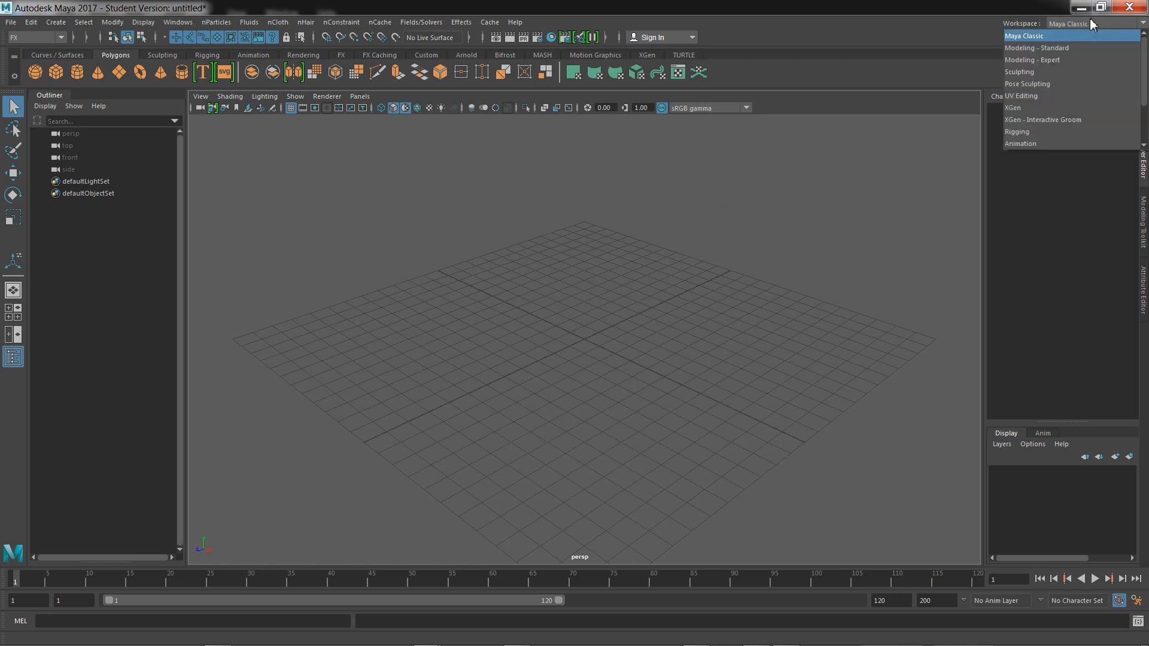
Switch to the Modeling - Standard workspace and back to Maya Classic with Modeling menus
left_click(1023, 35)
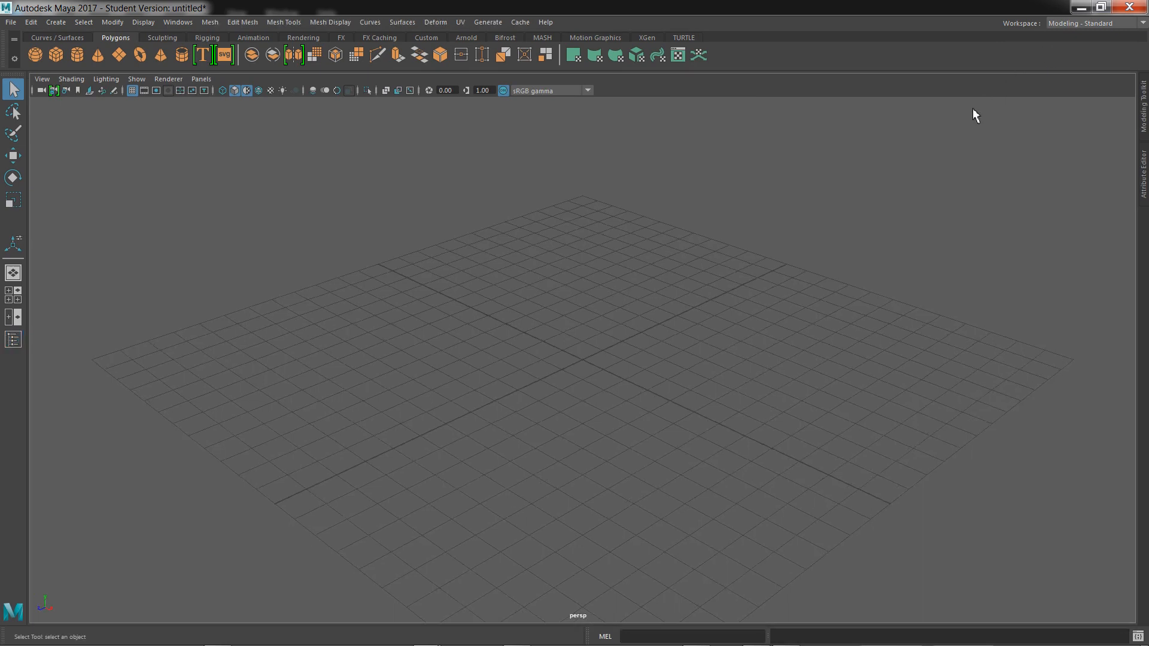
left_click(1091, 24)
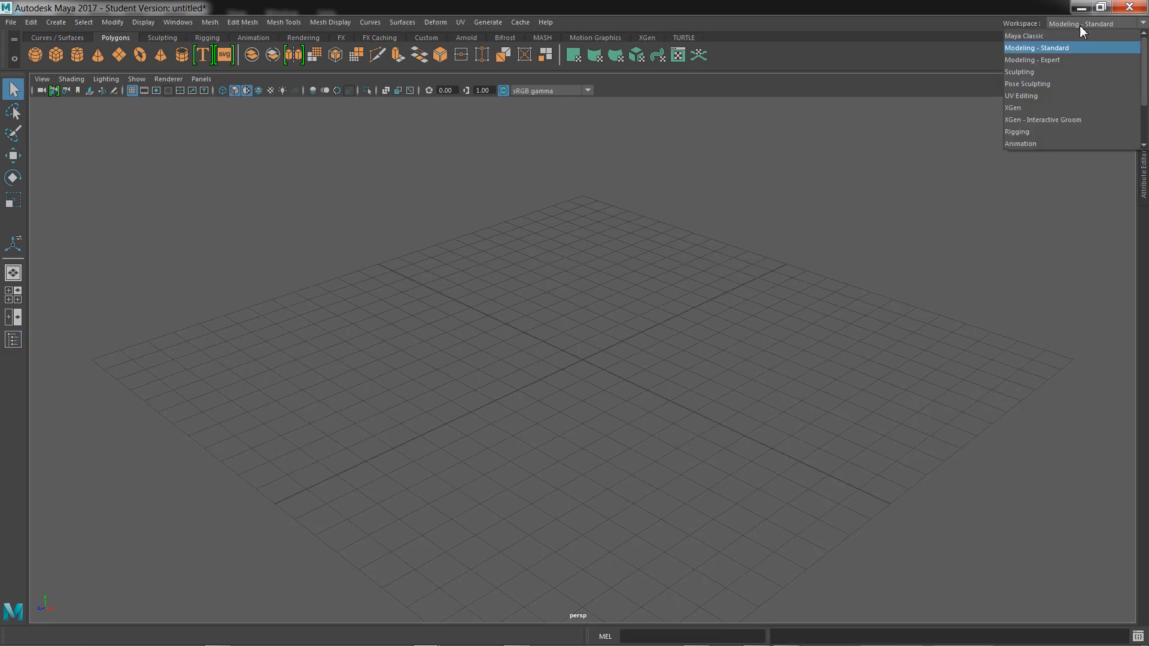
left_click(1023, 35)
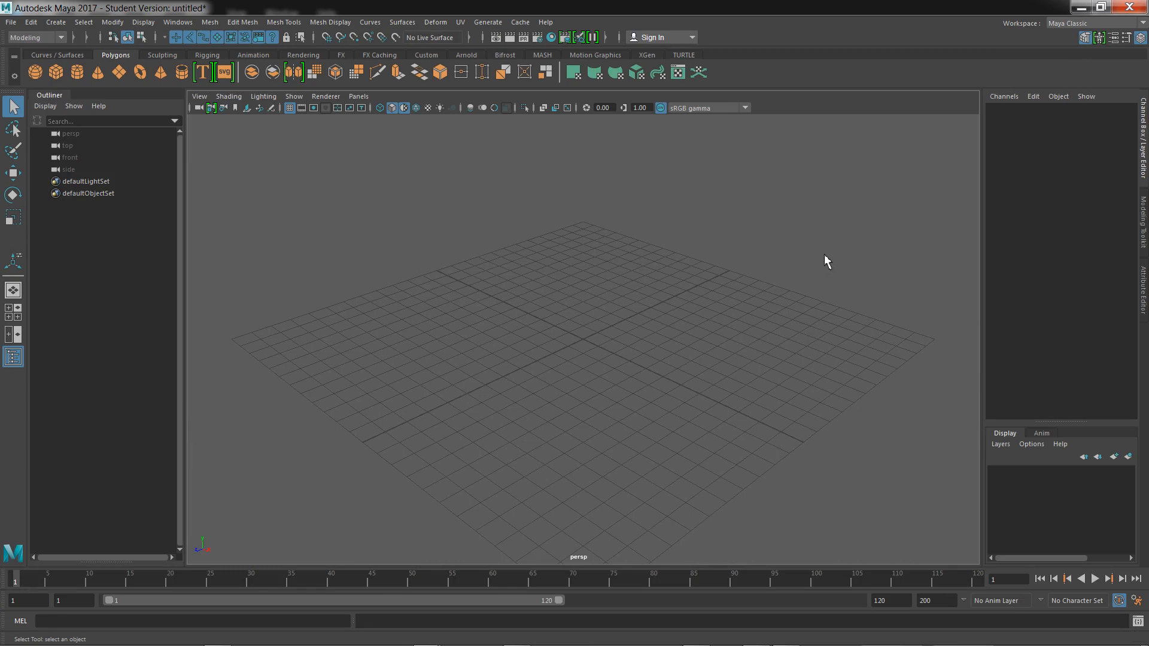
mouse_move(762, 292)
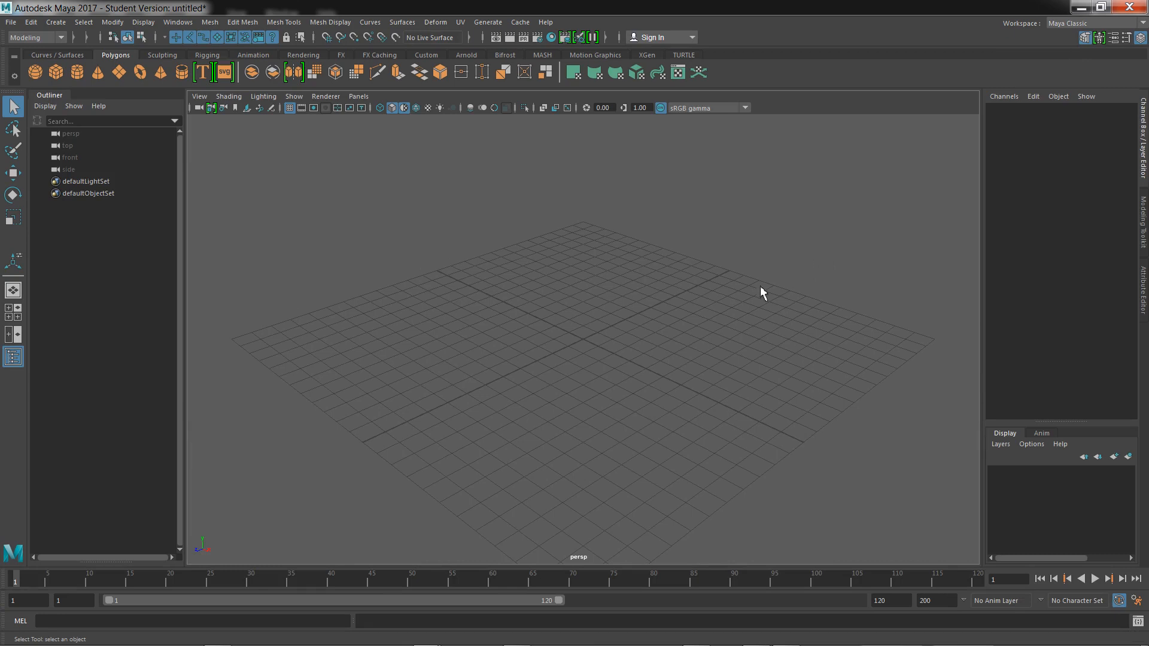
mouse_move(58, 71)
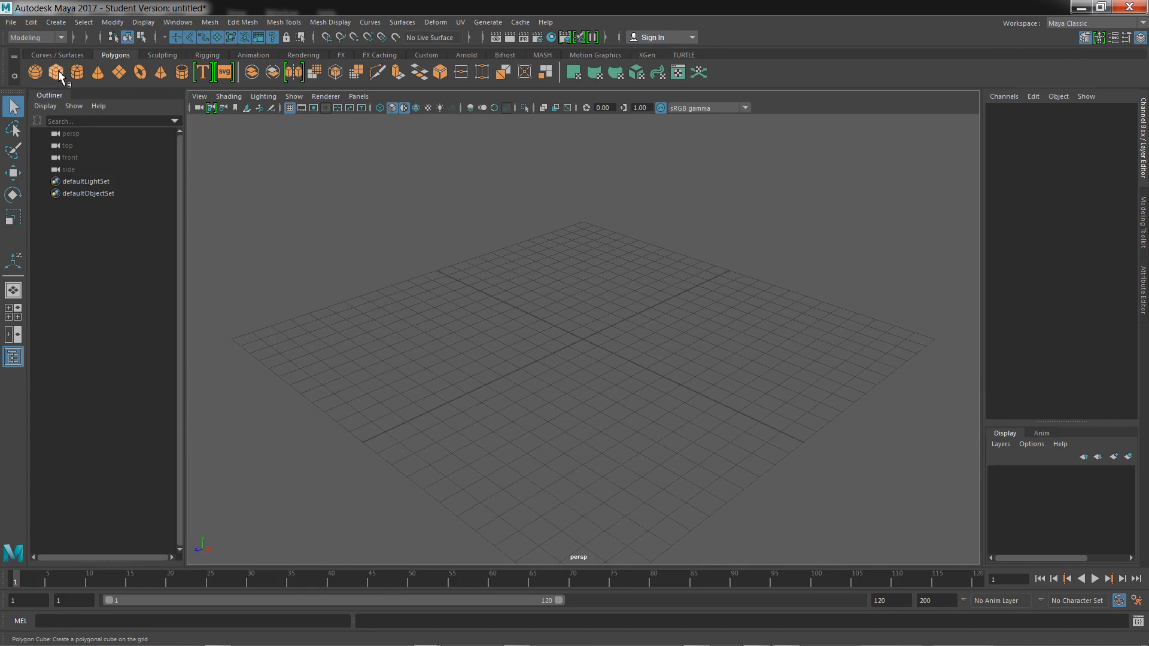
Create a default polygon cube, pCube1, at the origin from the Polygons shelf
left_click(56, 72)
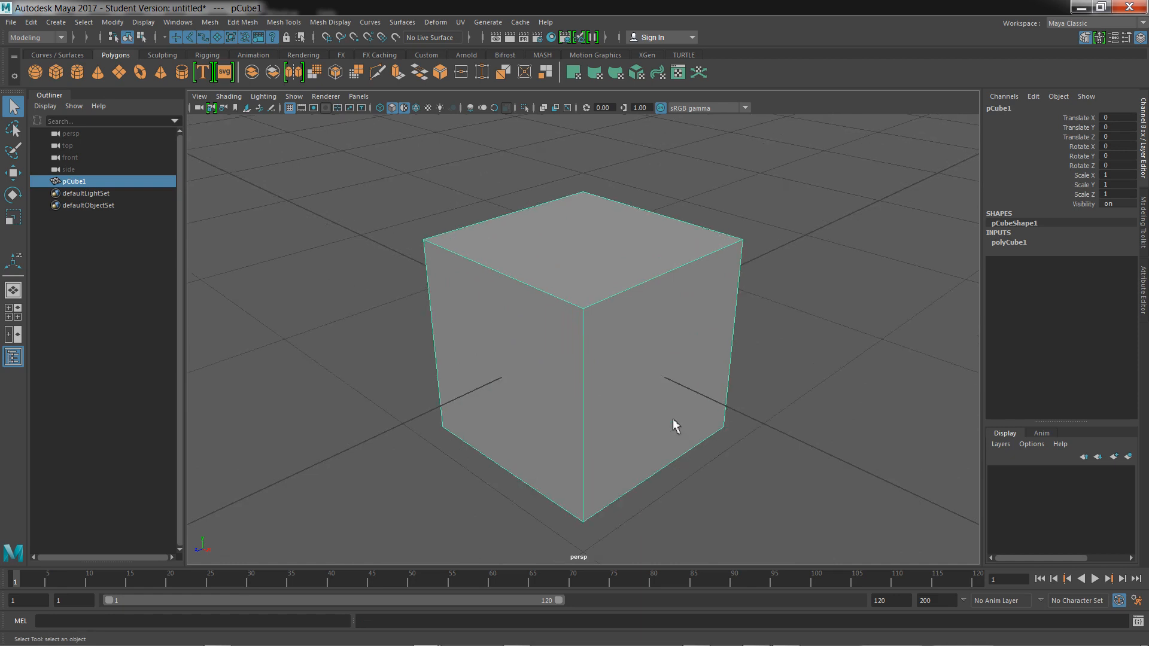
mouse_move(826, 315)
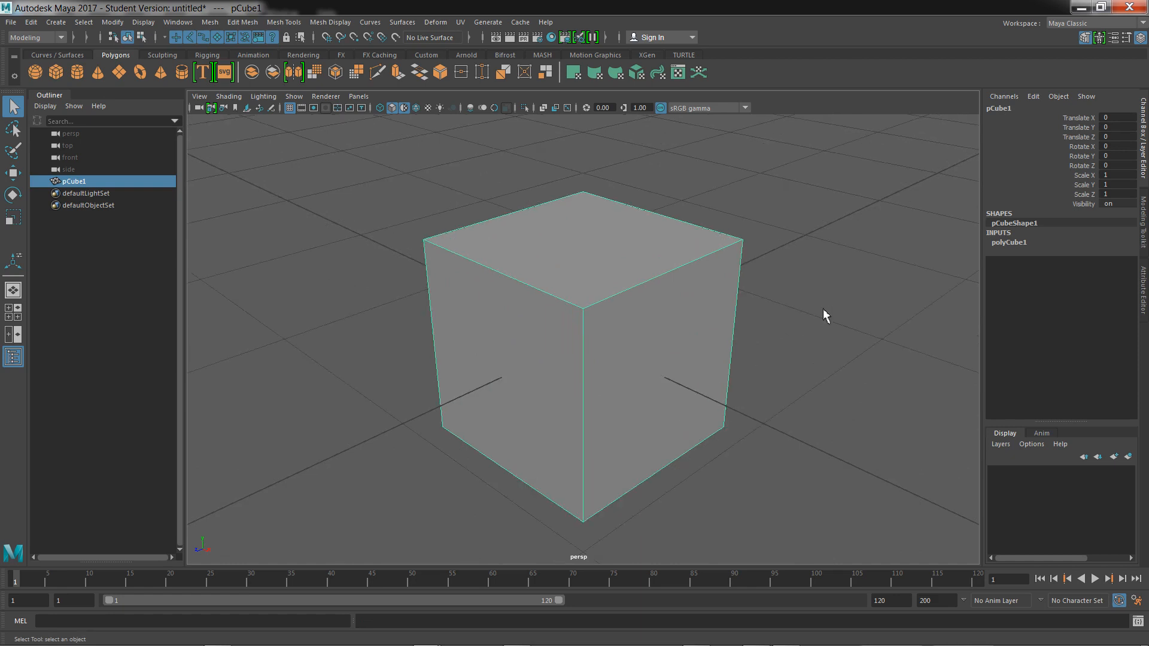
mouse_move(725, 300)
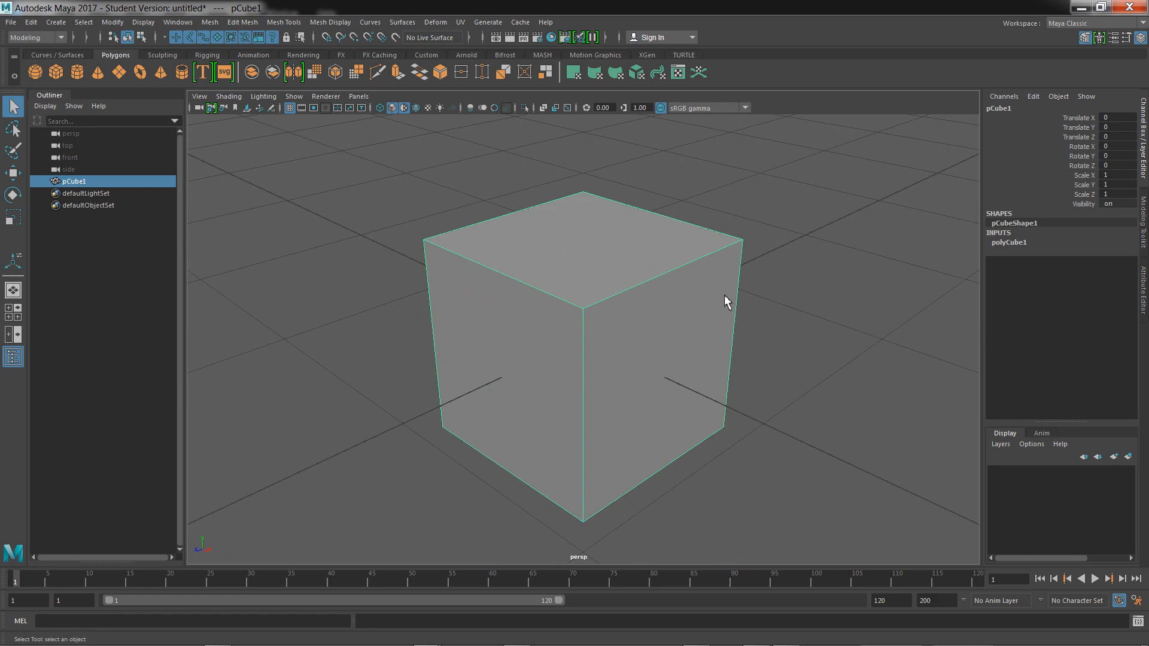
mouse_move(663, 213)
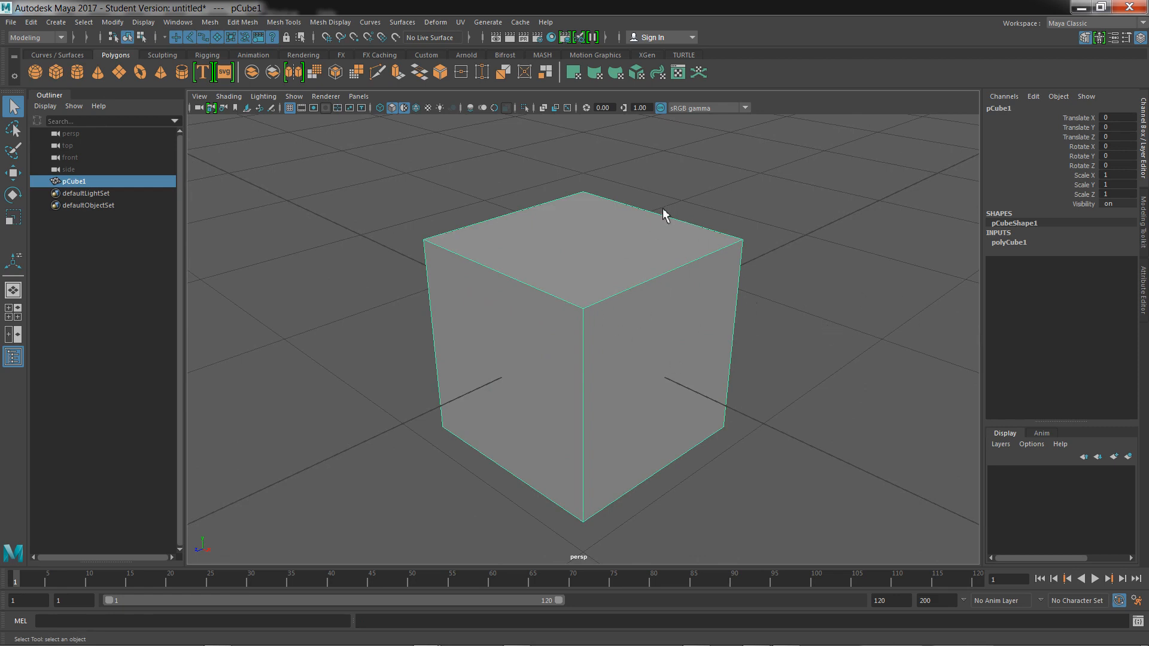
mouse_move(816, 279)
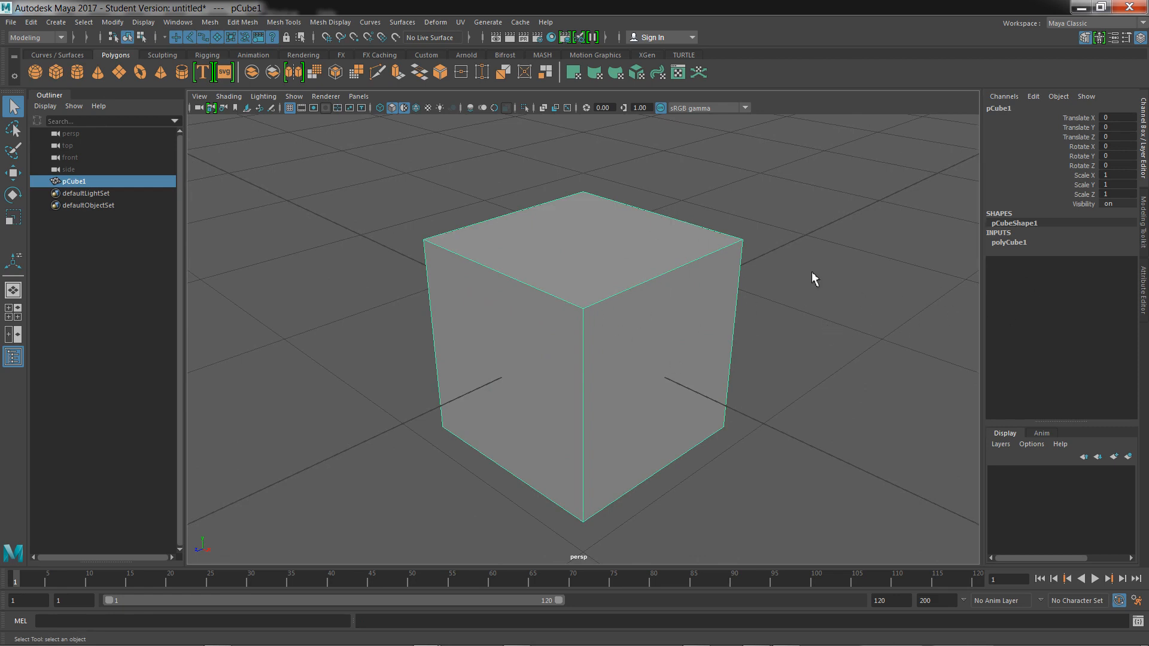
mouse_move(715, 267)
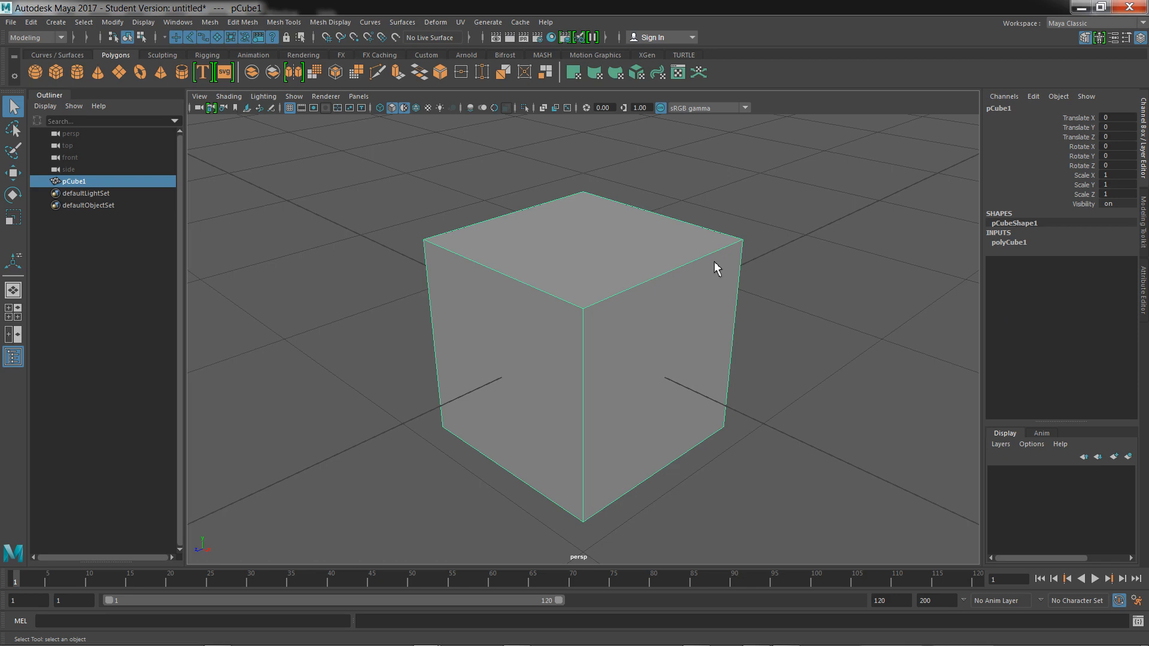
mouse_move(984, 304)
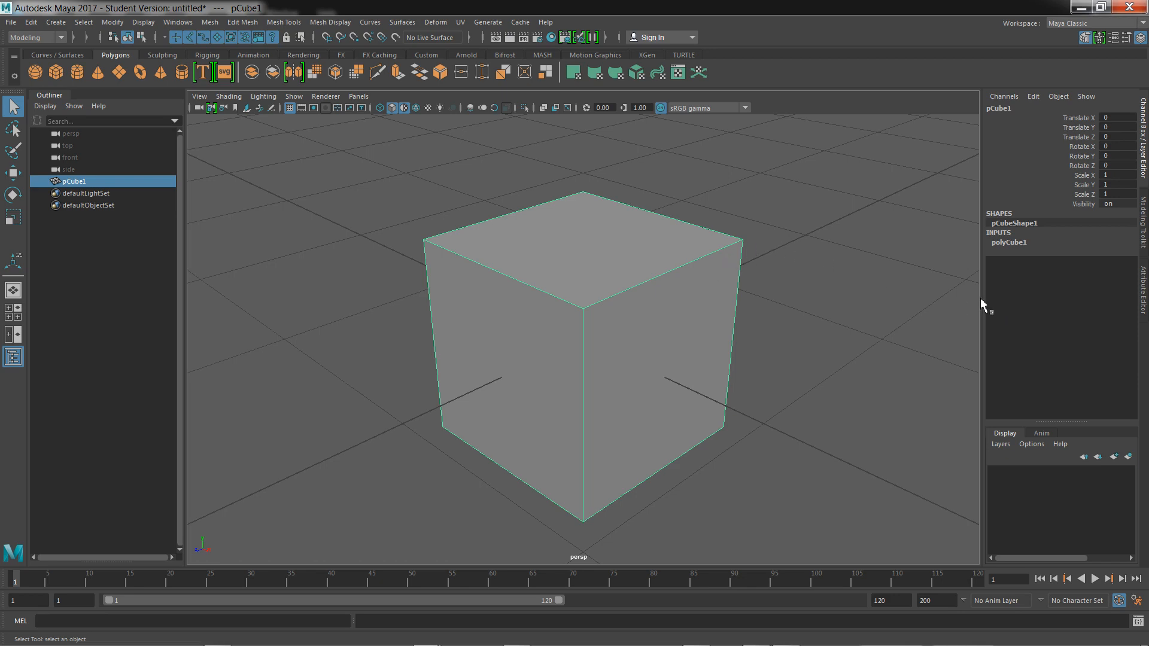
mouse_move(1147, 286)
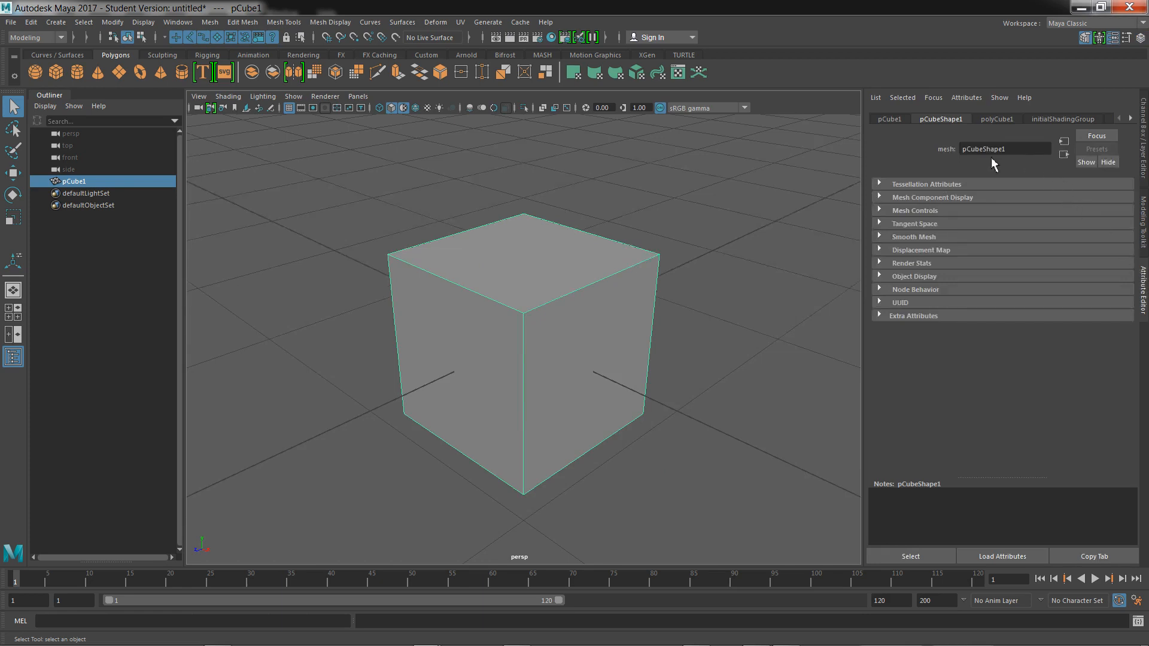
mouse_move(942, 142)
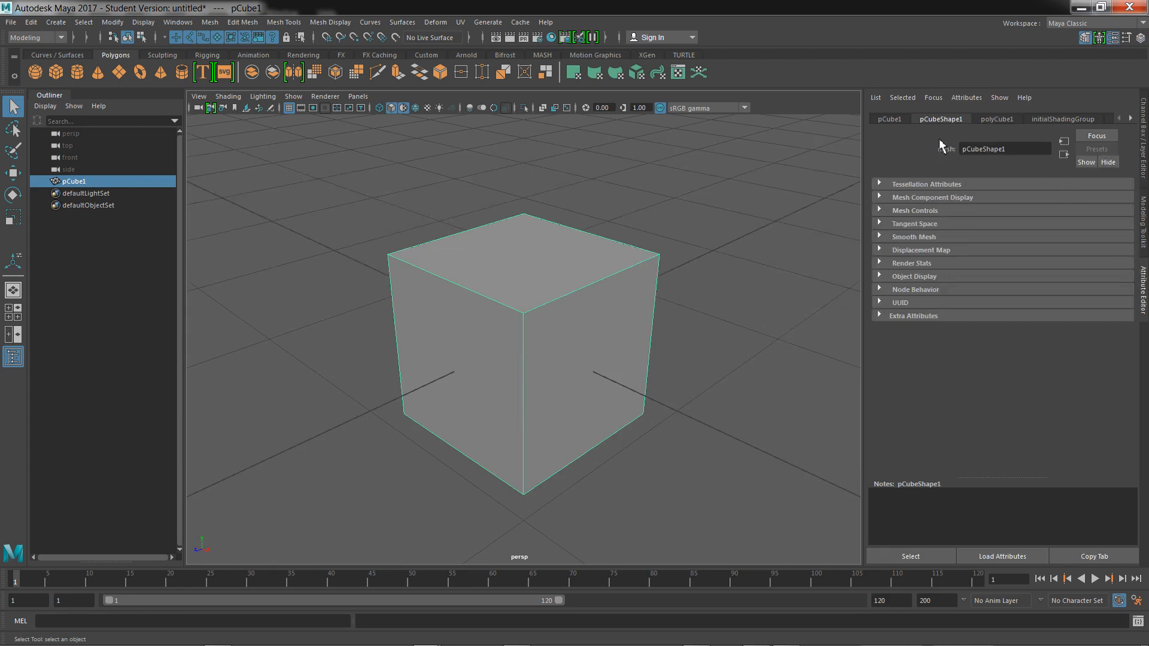
Show pCube1's construction settings to set 5 subdivisions in width, height and depth
left_click(996, 119)
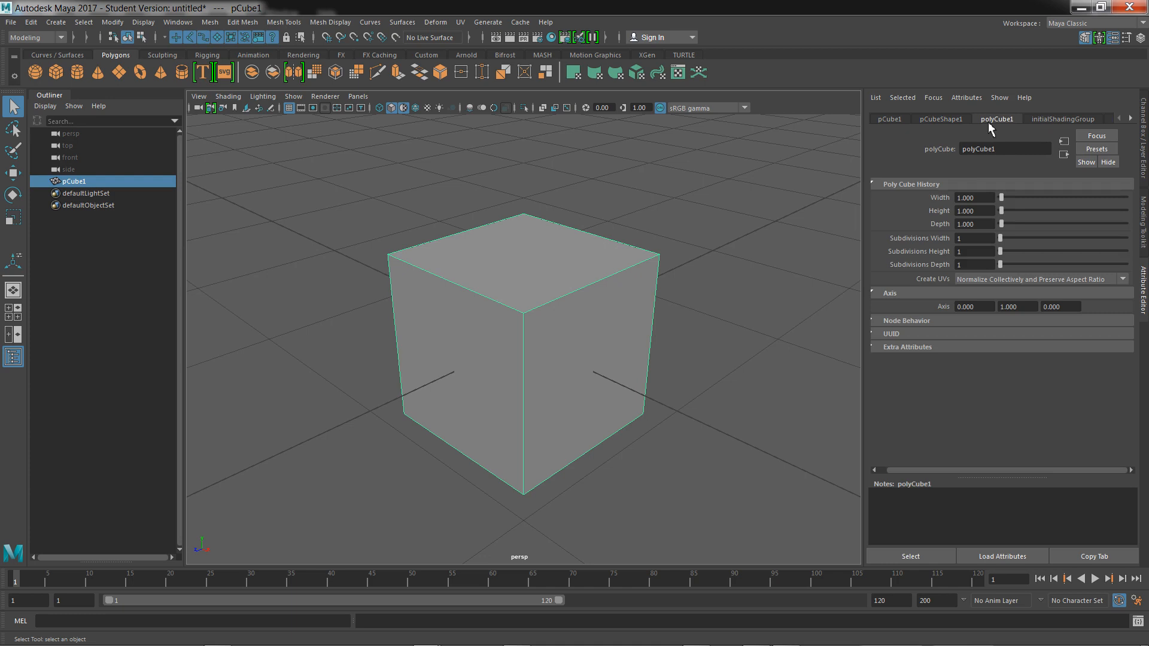
mouse_move(931, 240)
type("5")
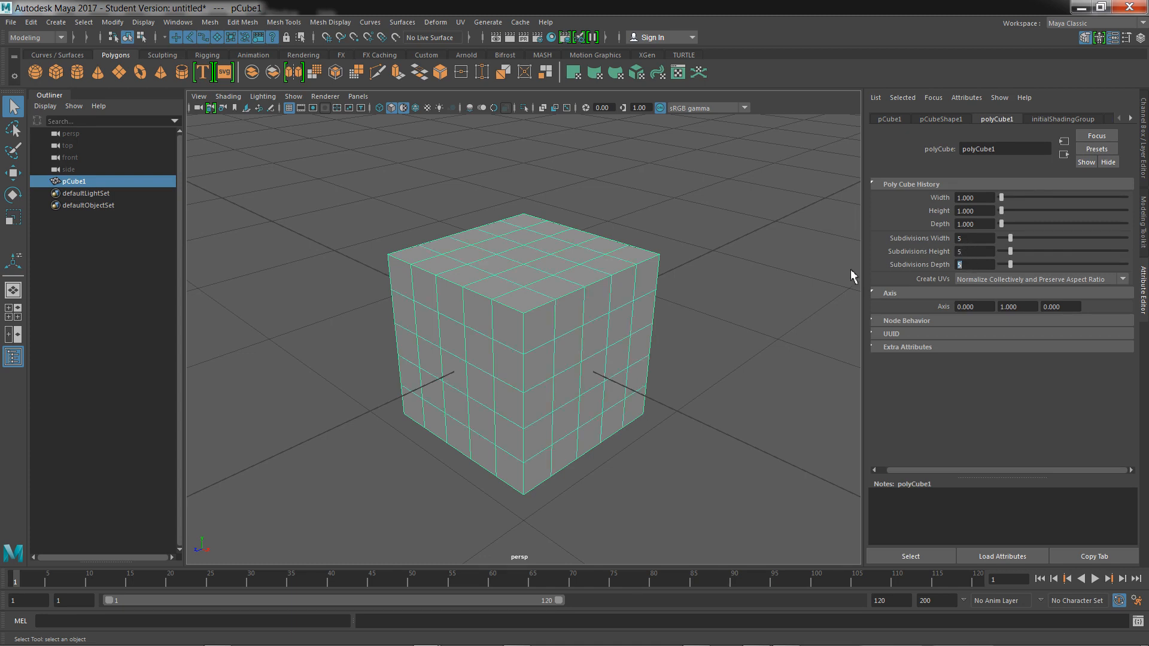
mouse_move(1141, 290)
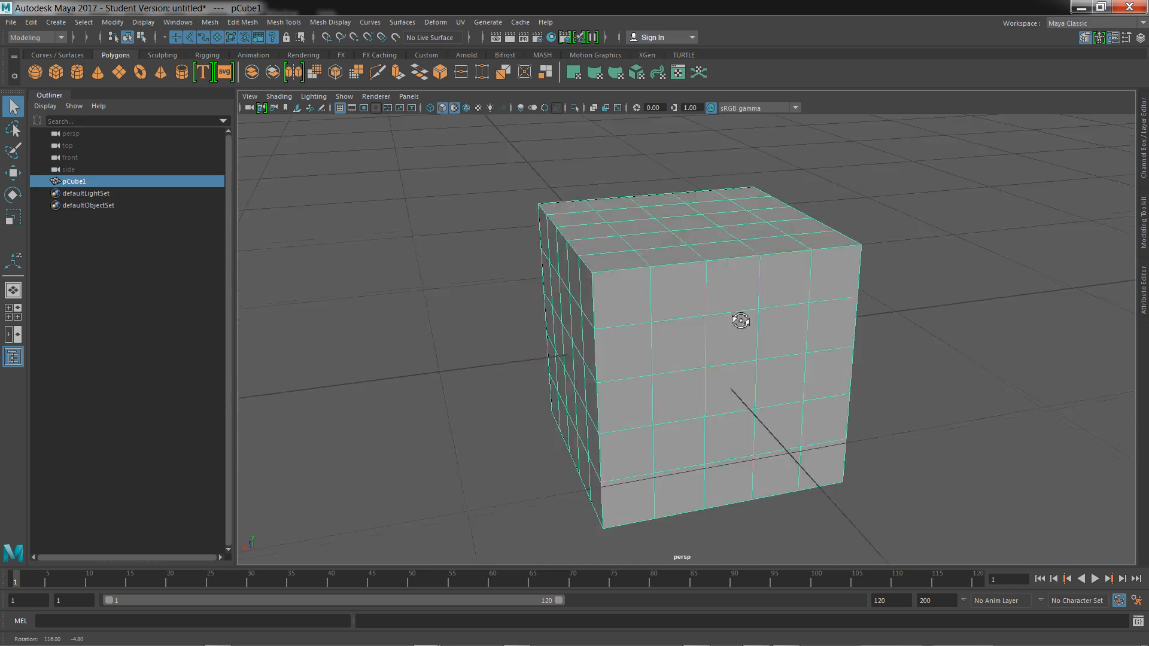
Switch the subdivided cube to face selection via the marking menu
right_click(740, 321)
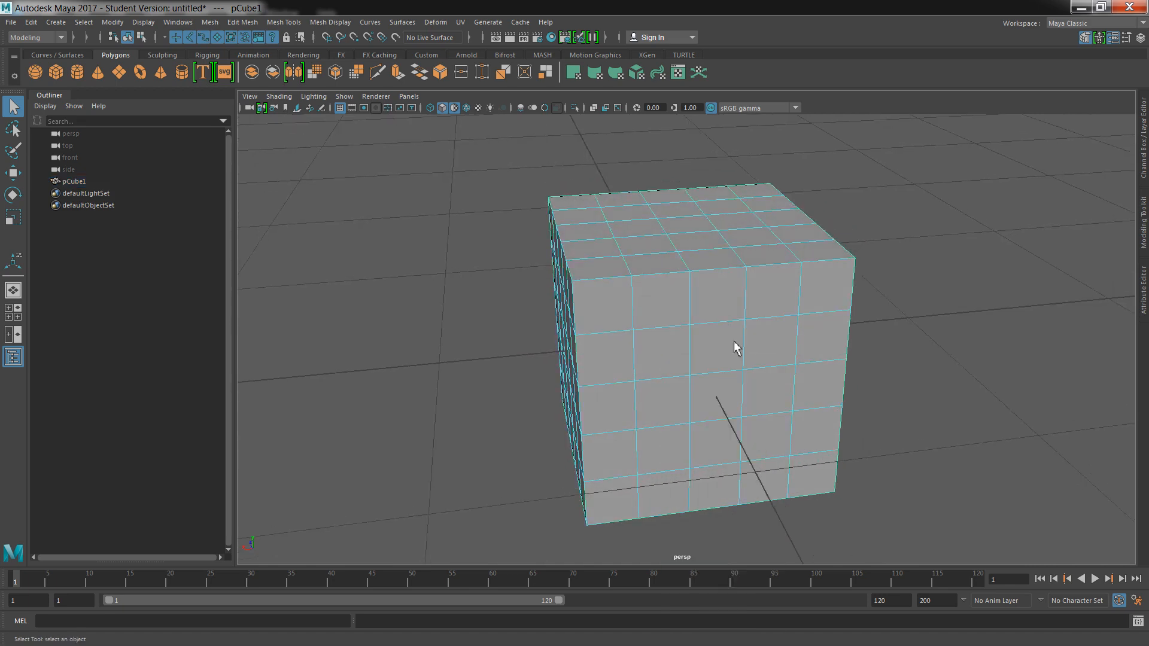
left_click(661, 401)
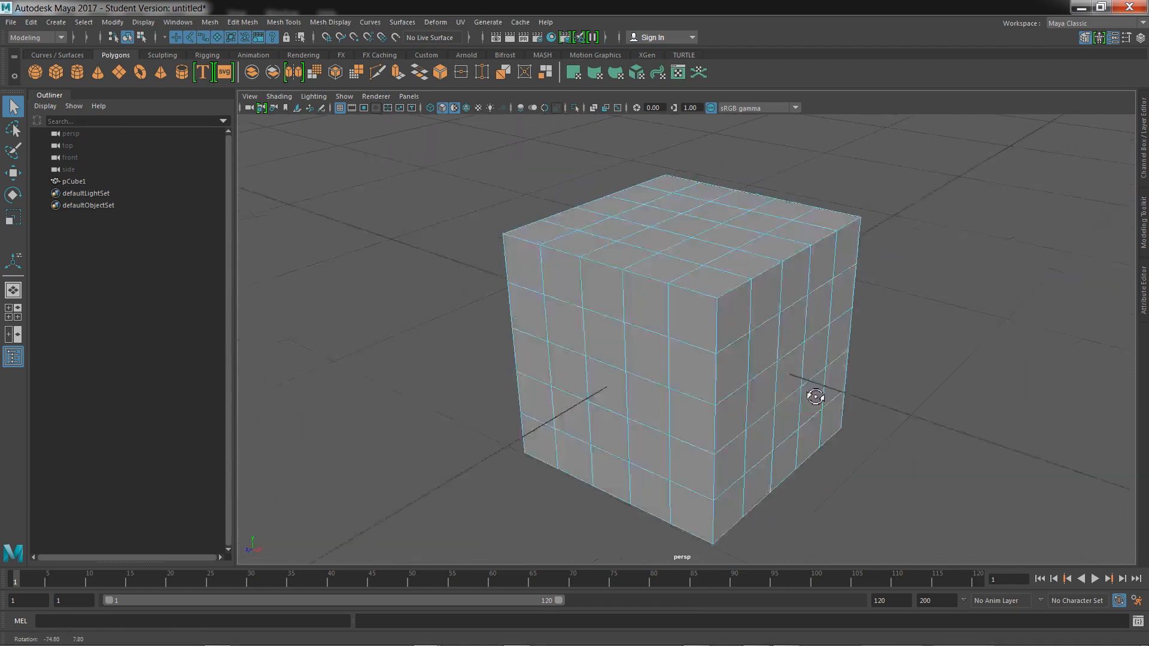
left_click(640, 402)
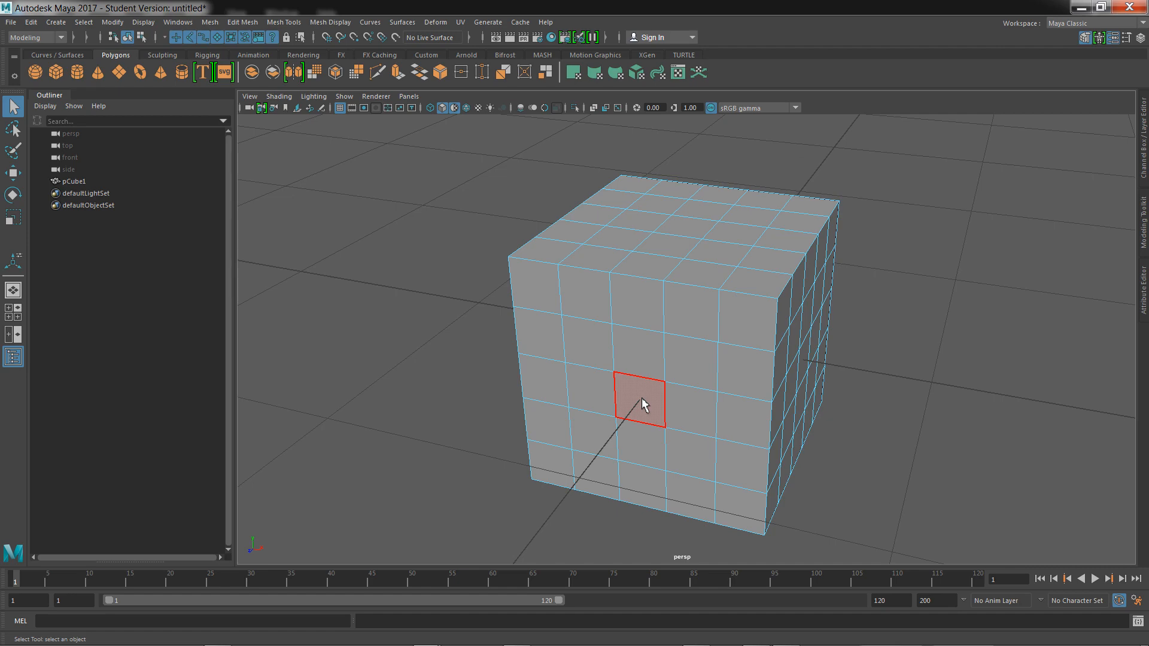
mouse_move(667, 407)
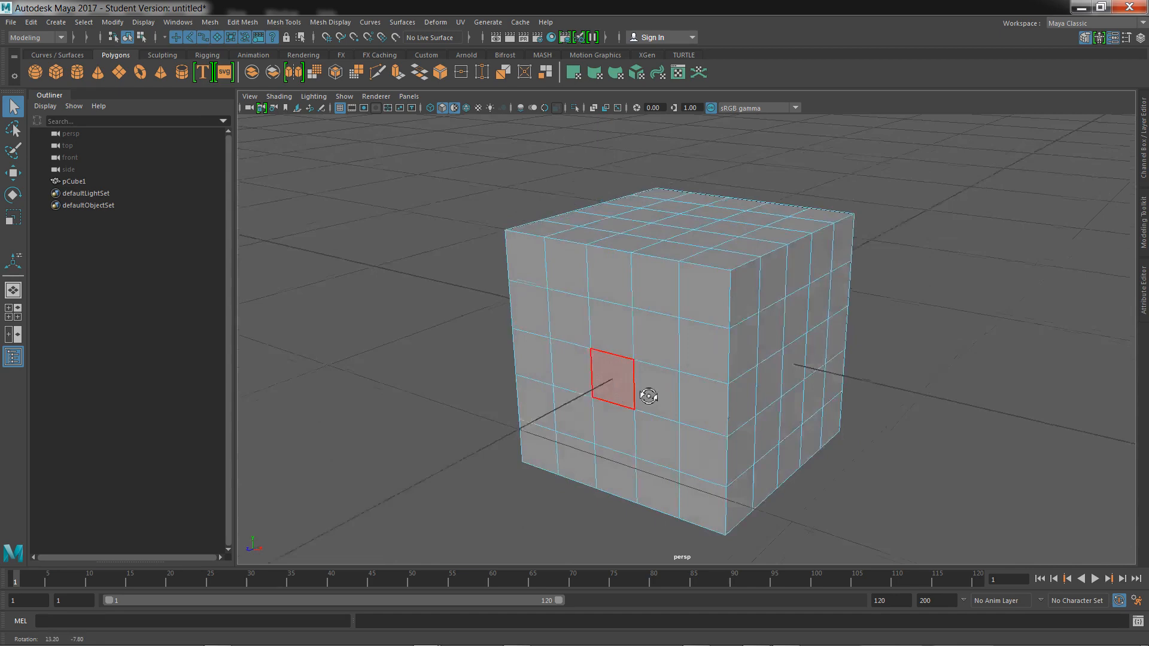
Shift-select the pip faces on the cube's front, side and top
left_click(726, 409)
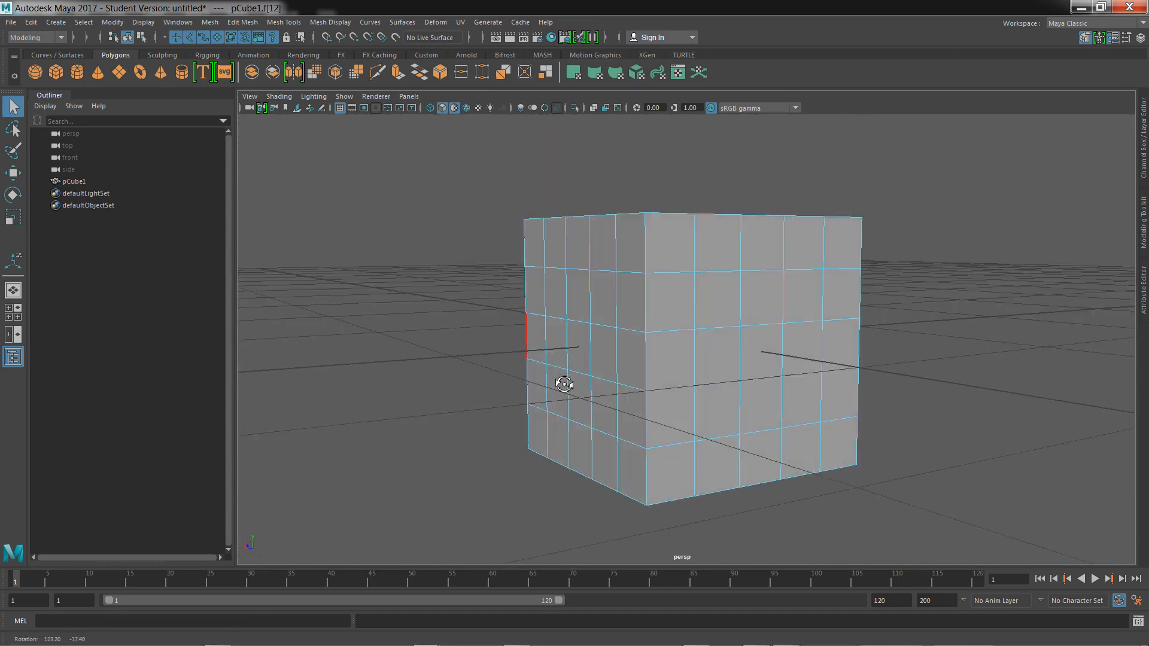
left_click(698, 296)
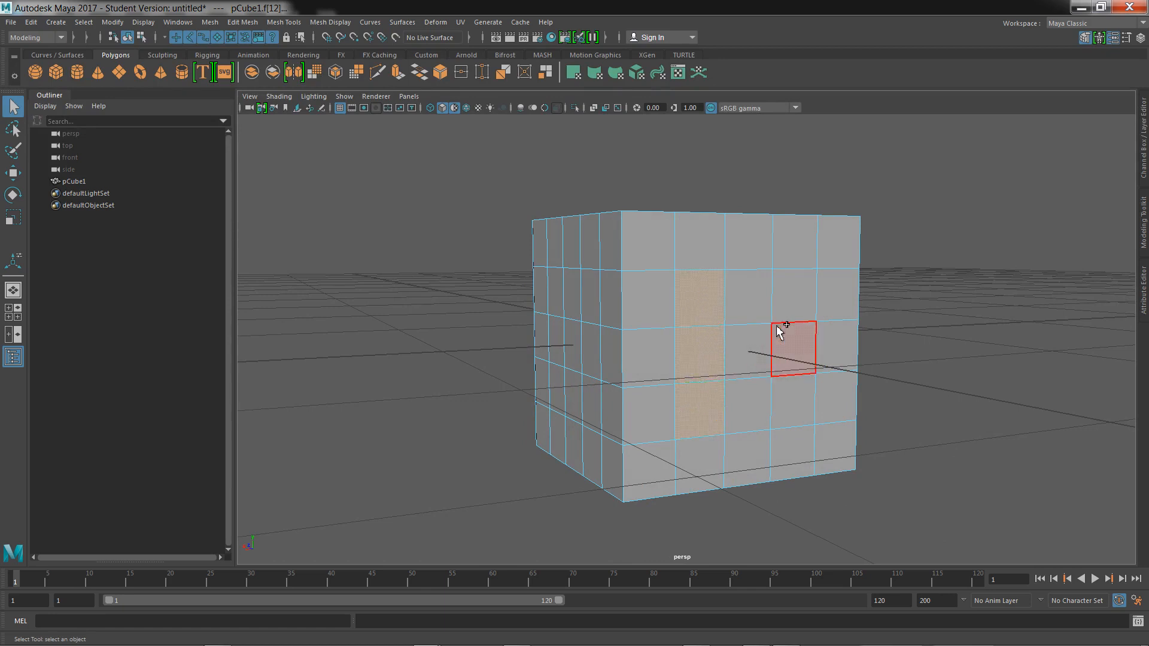
left_click(791, 400)
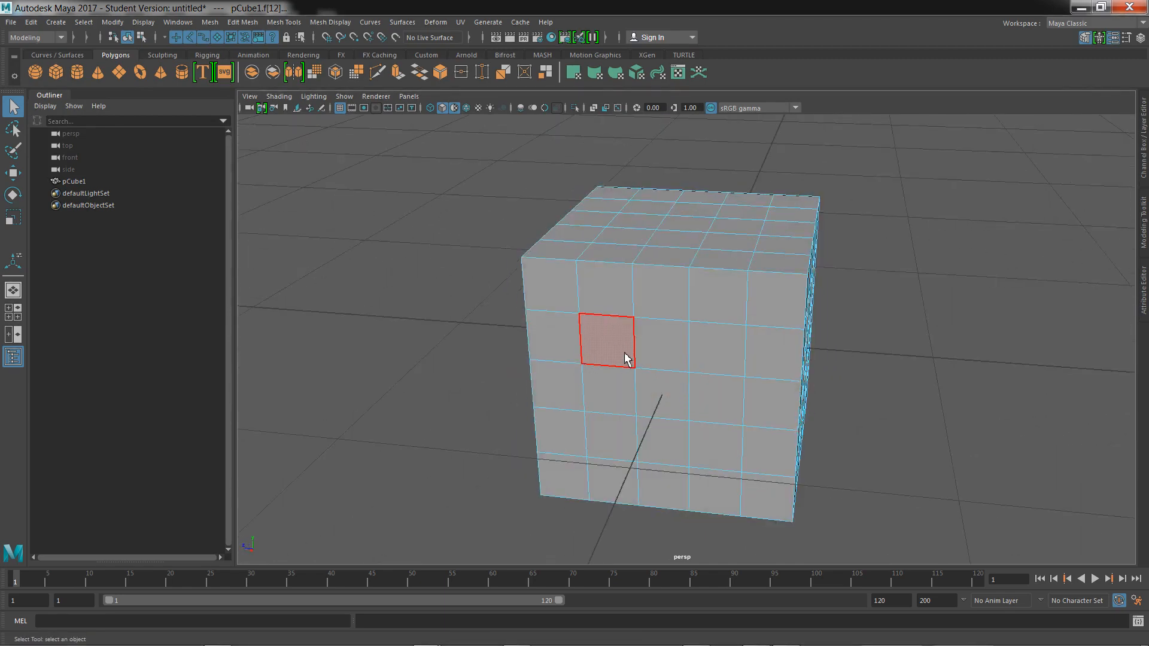
left_click(767, 450)
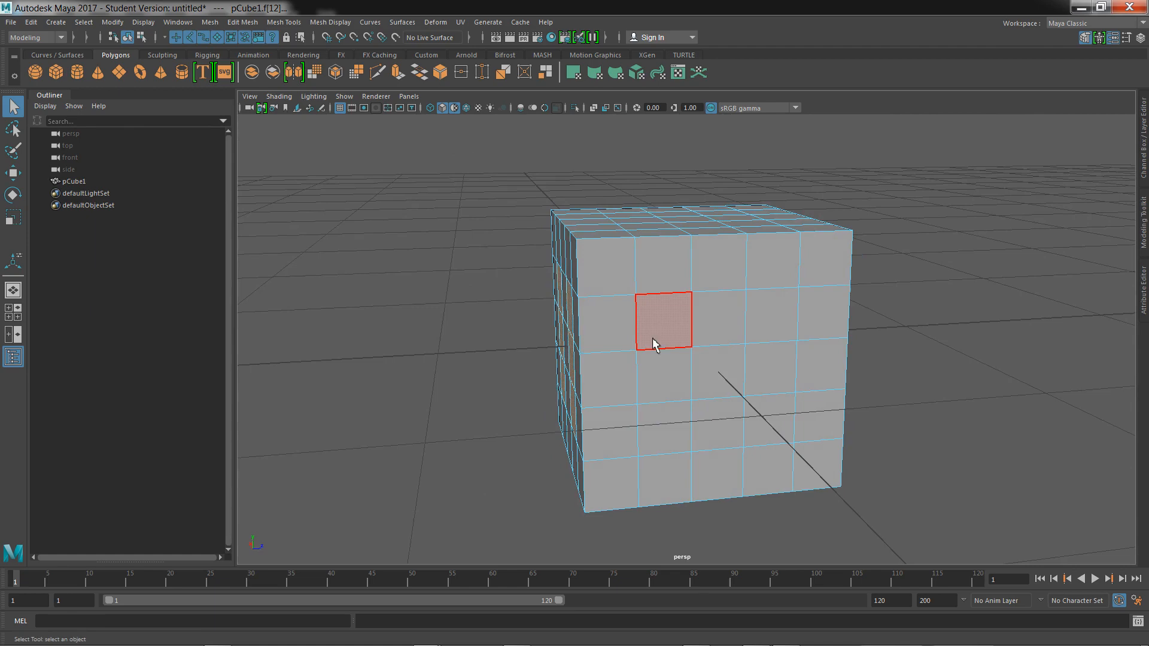
left_click(766, 421)
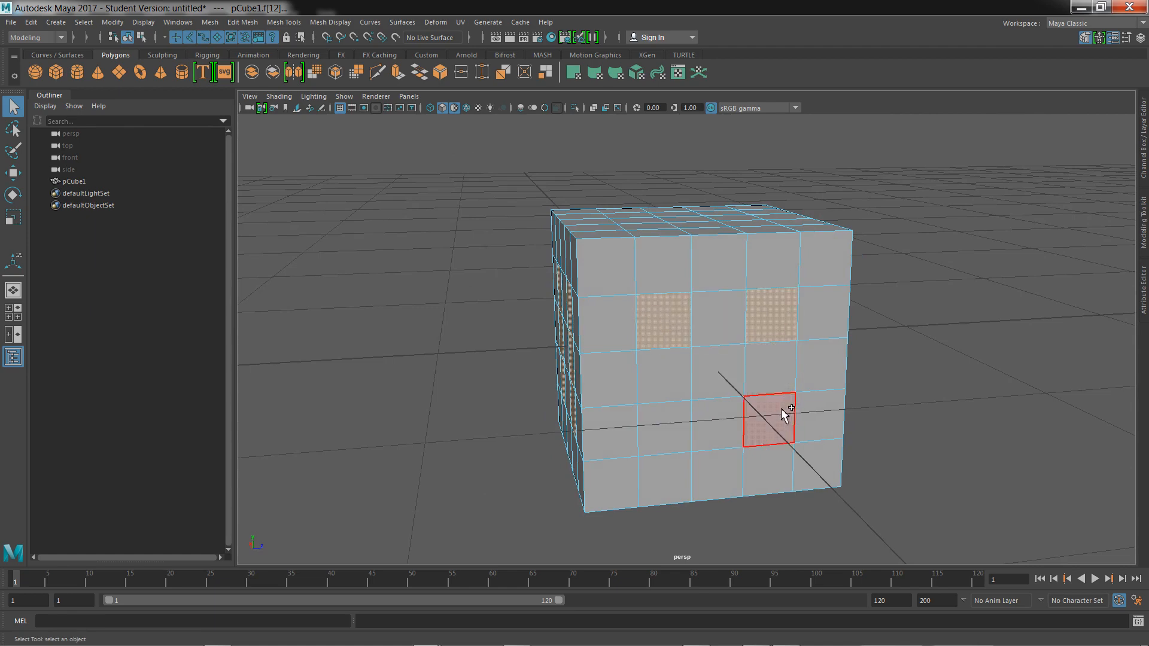
left_click(716, 371)
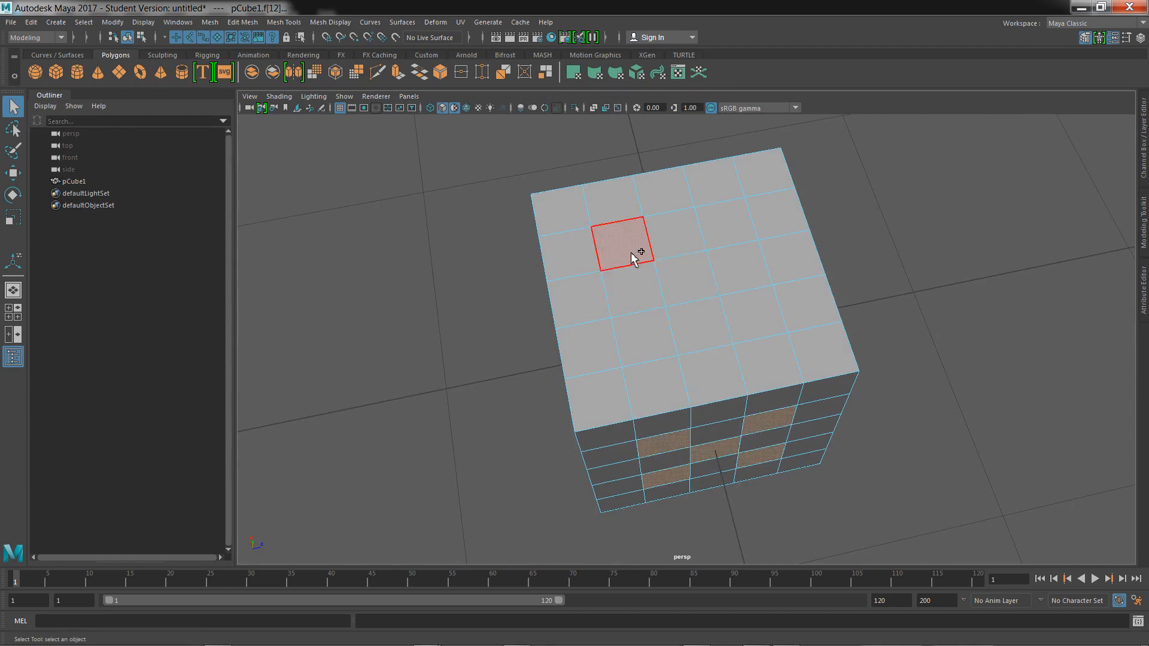
left_click(756, 322)
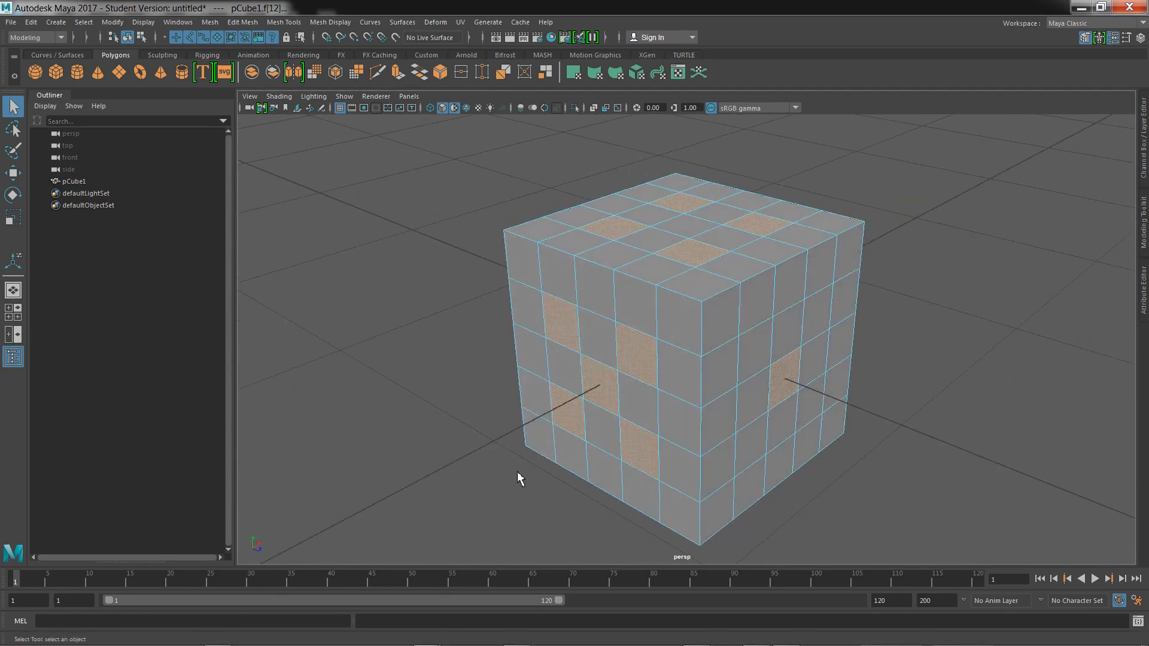
left_click(430, 108)
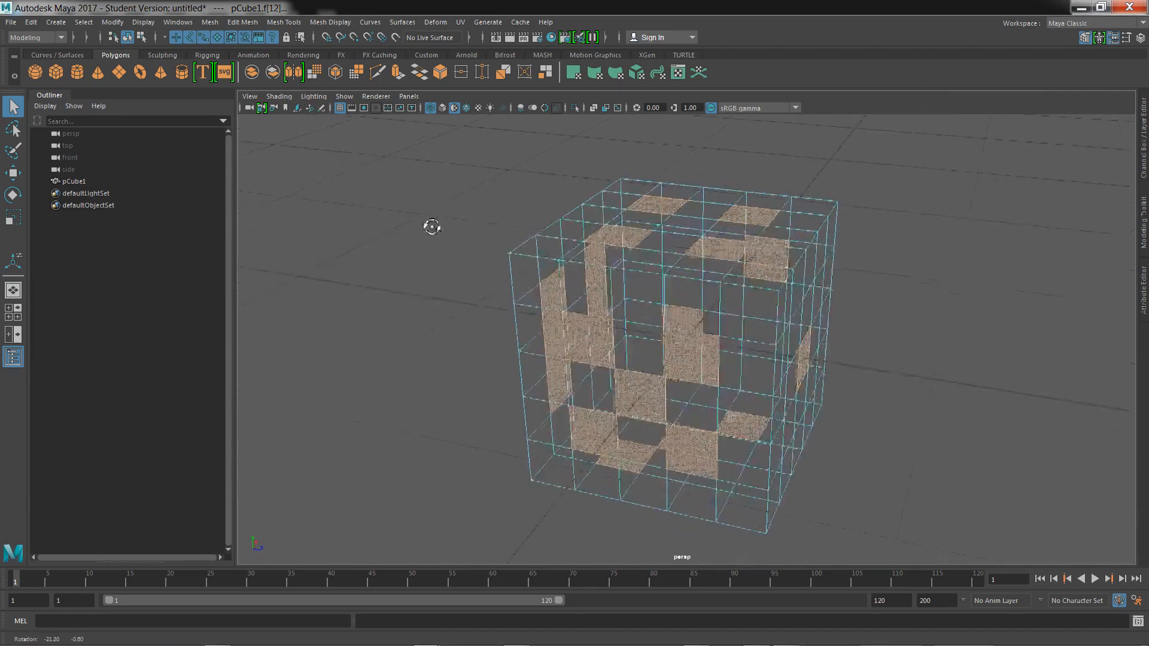
left_click_drag(431, 226, 468, 226)
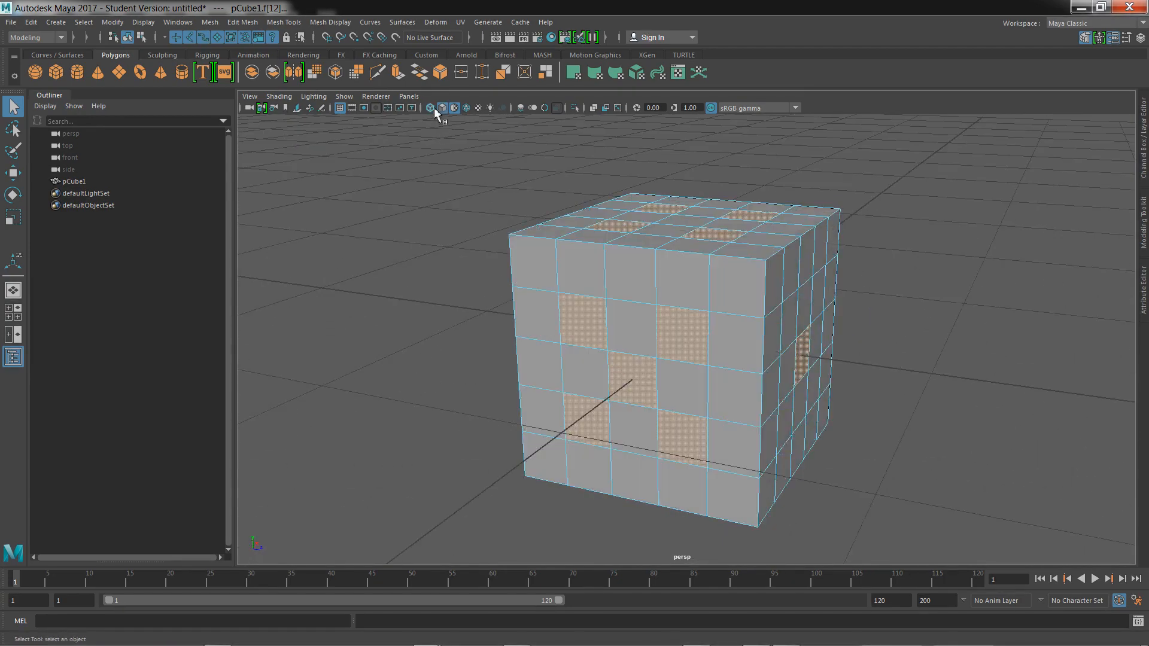
left_click_drag(436, 114, 359, 253)
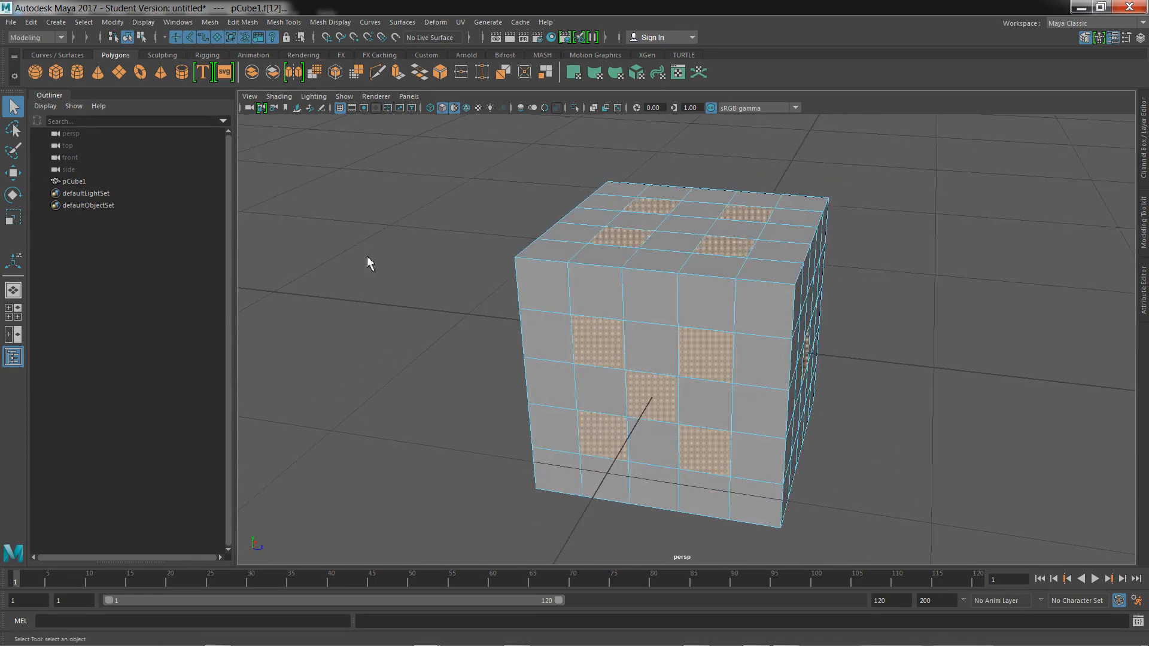
mouse_move(399, 71)
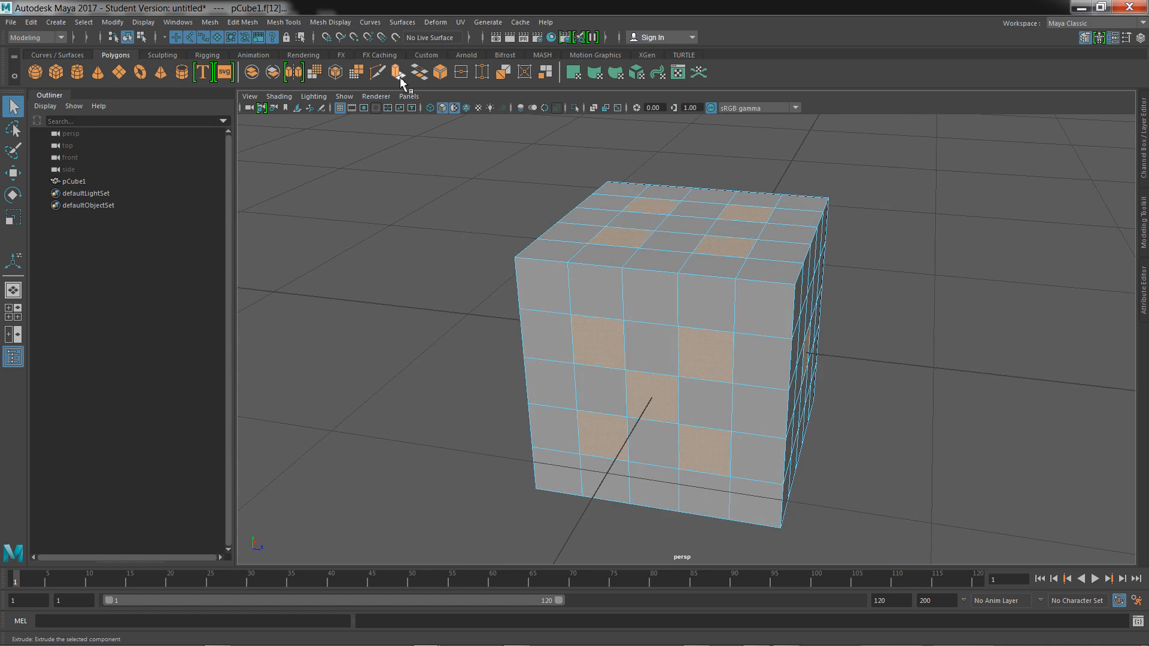
mouse_move(393, 80)
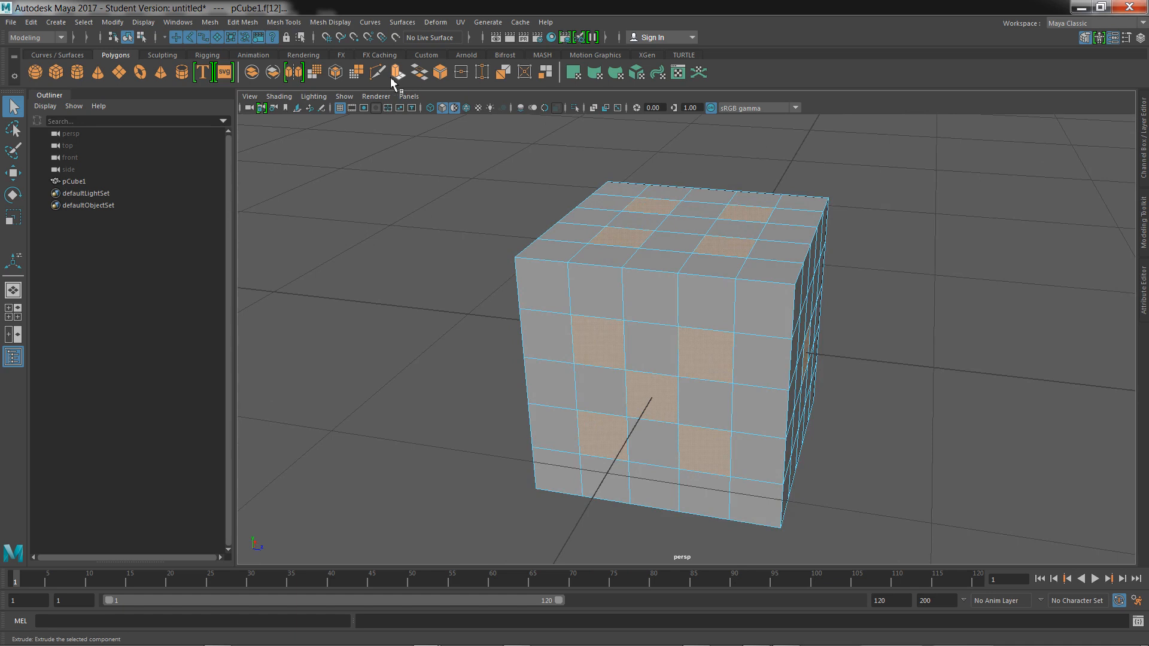
mouse_move(396, 84)
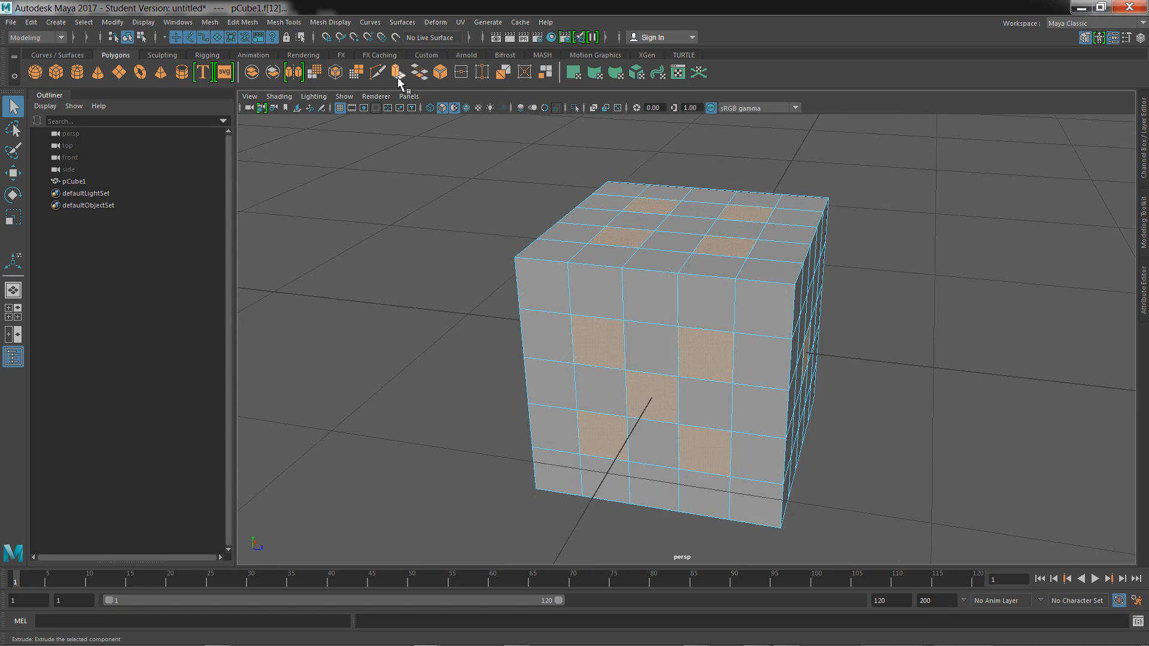
Extrude the pip faces with Offset 0.02 and Keep Faces Together off
left_click(396, 72)
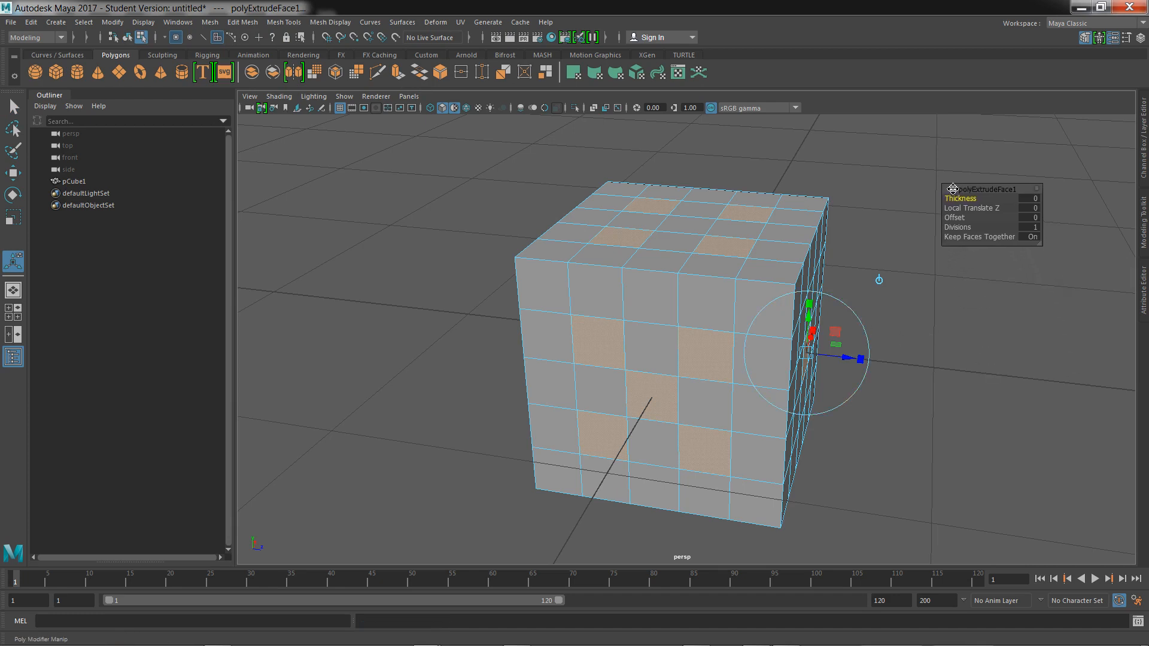
mouse_move(953, 212)
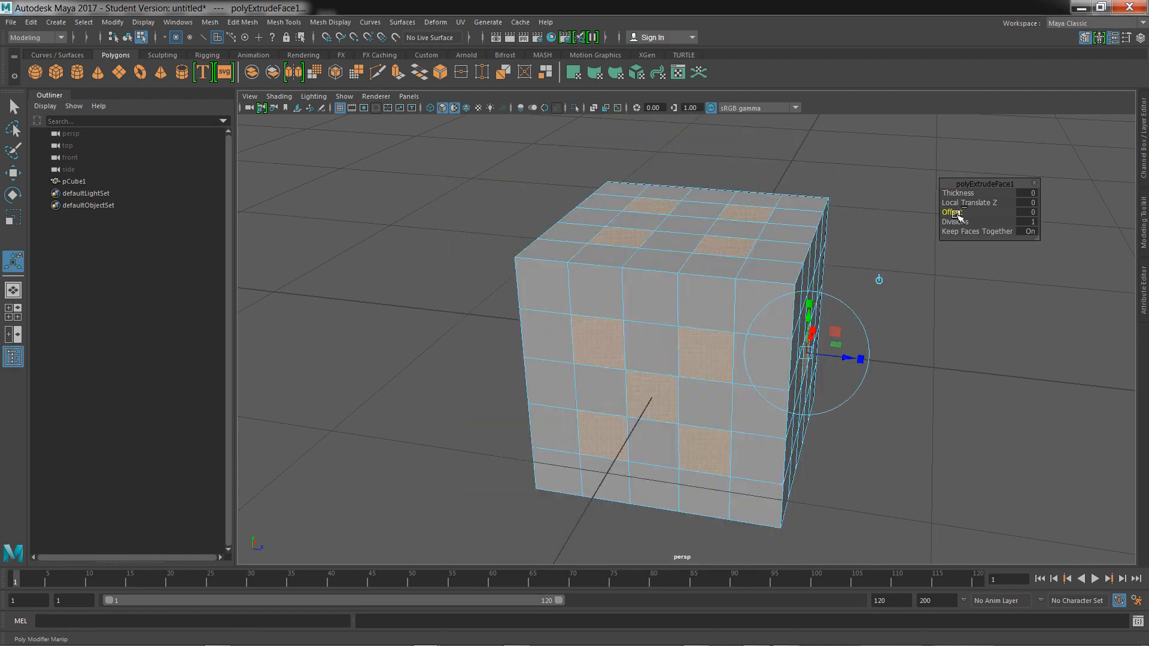
left_click_drag(952, 212, 981, 212)
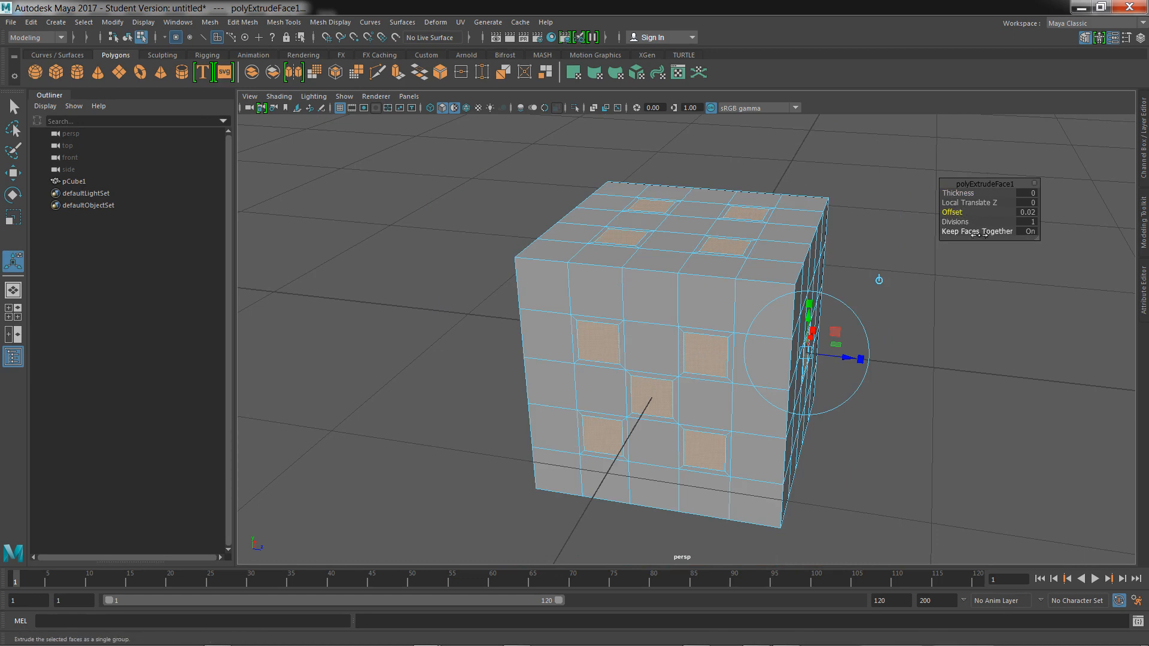
left_click(1029, 231)
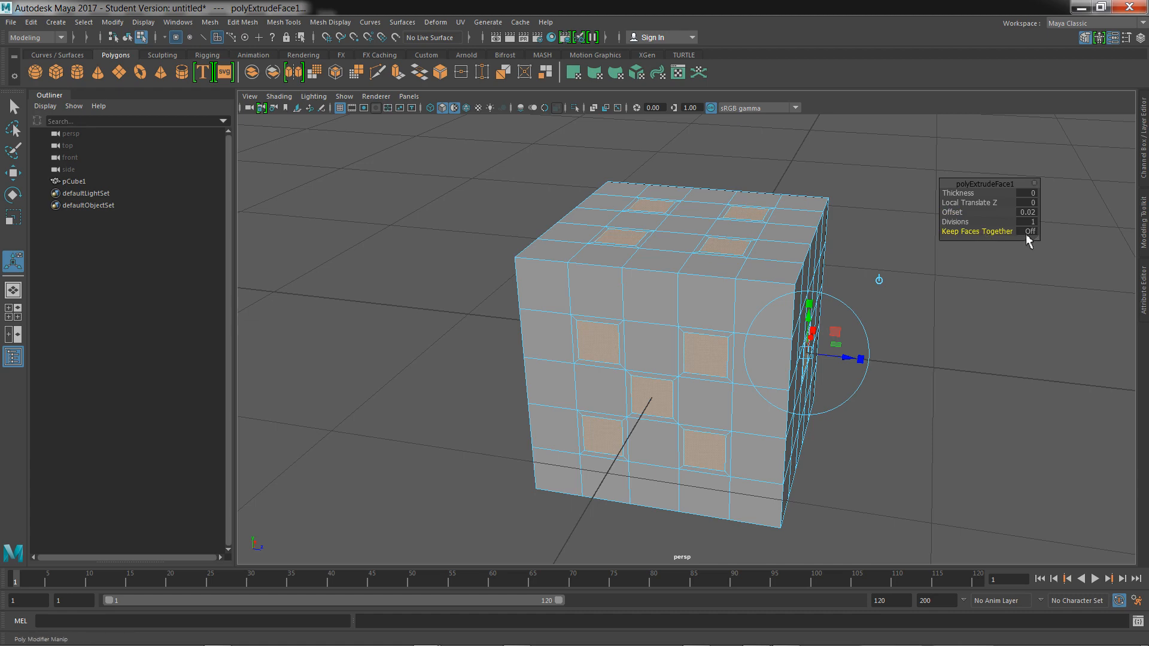
mouse_move(944, 286)
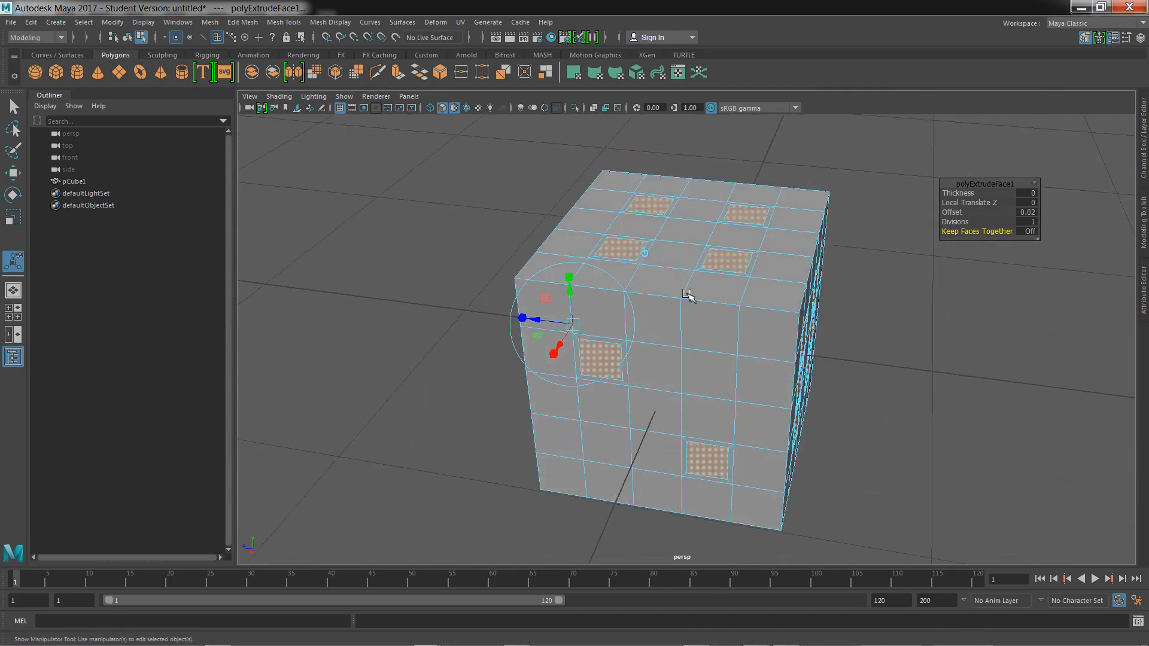
left_click(742, 262)
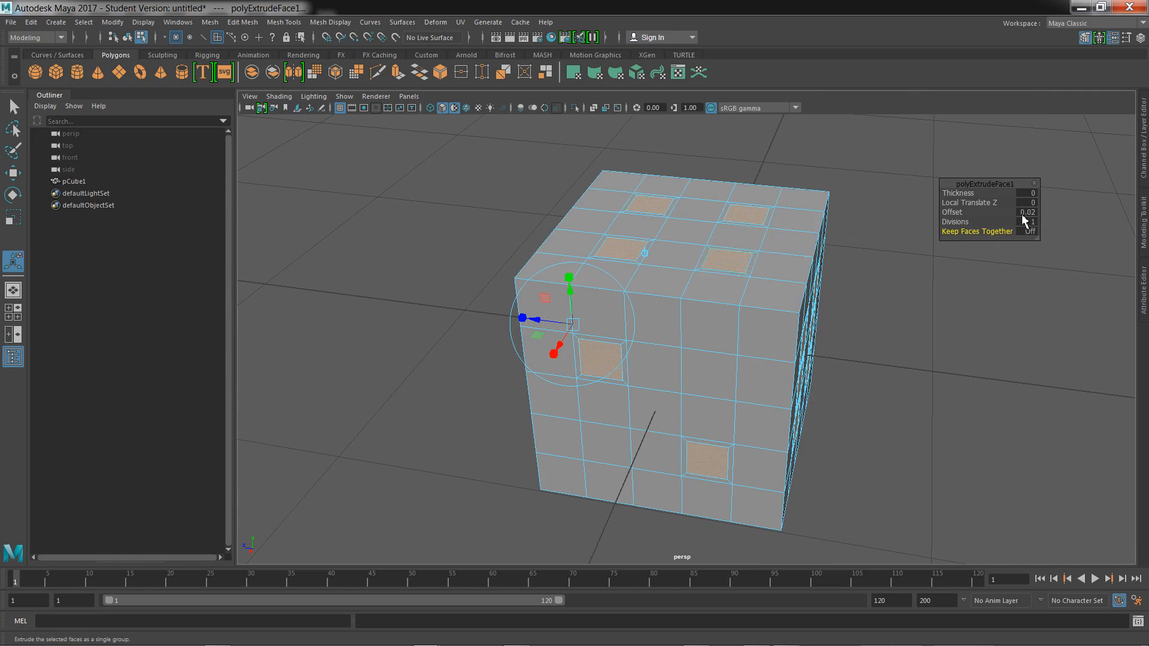
mouse_move(410, 138)
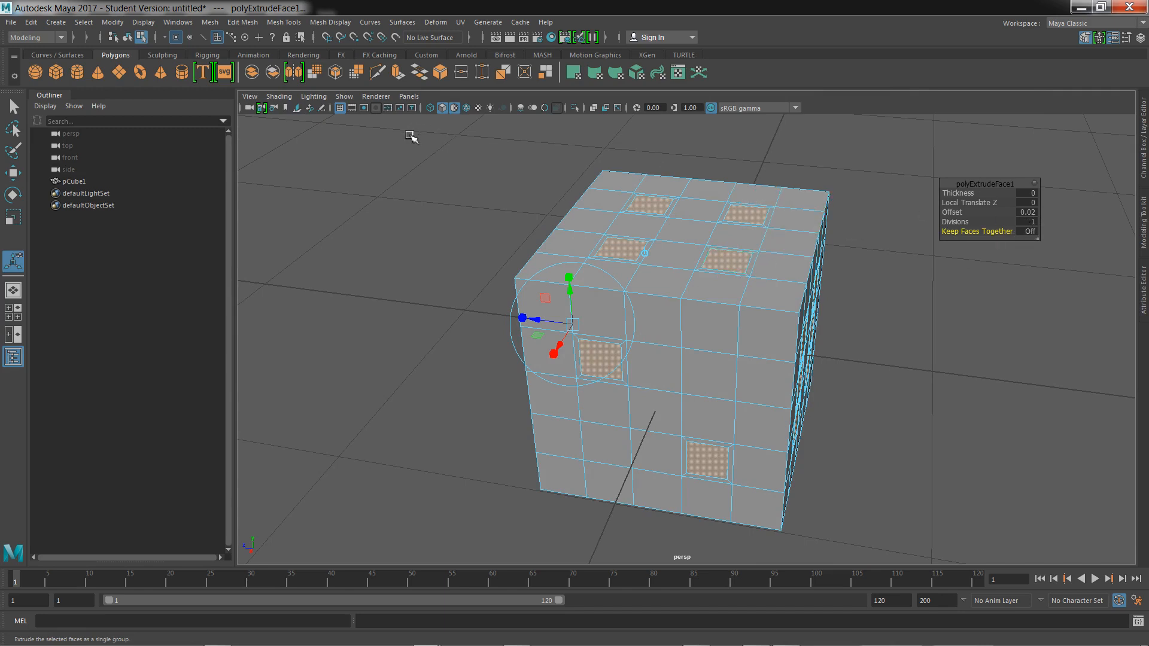
mouse_move(399, 75)
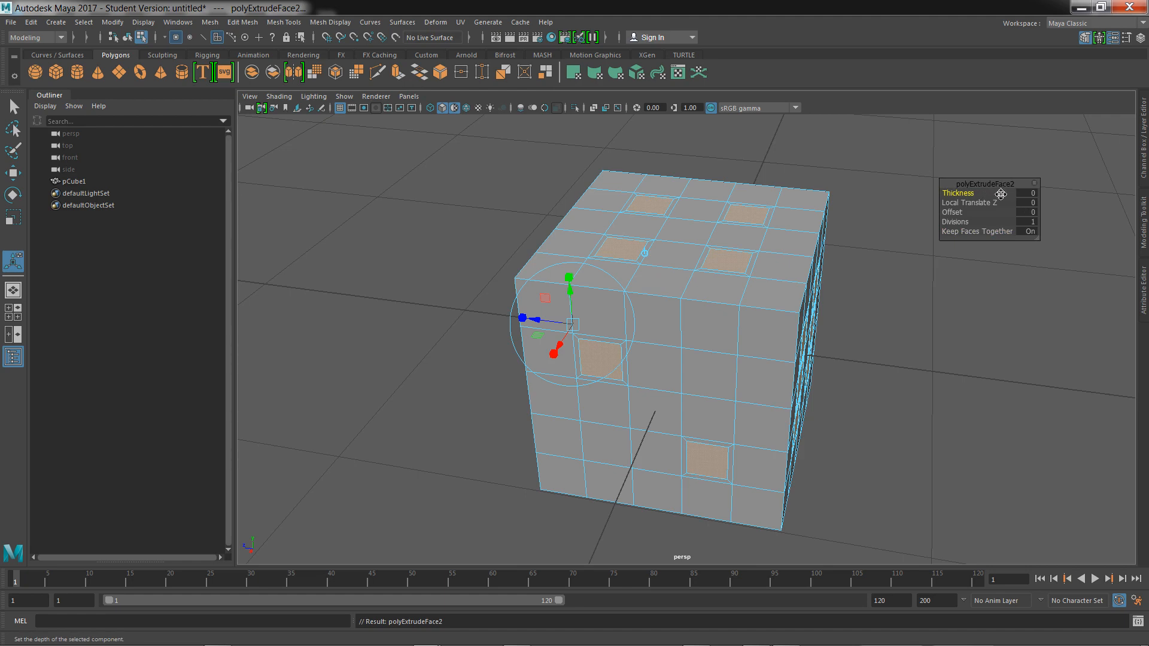
mouse_move(945, 231)
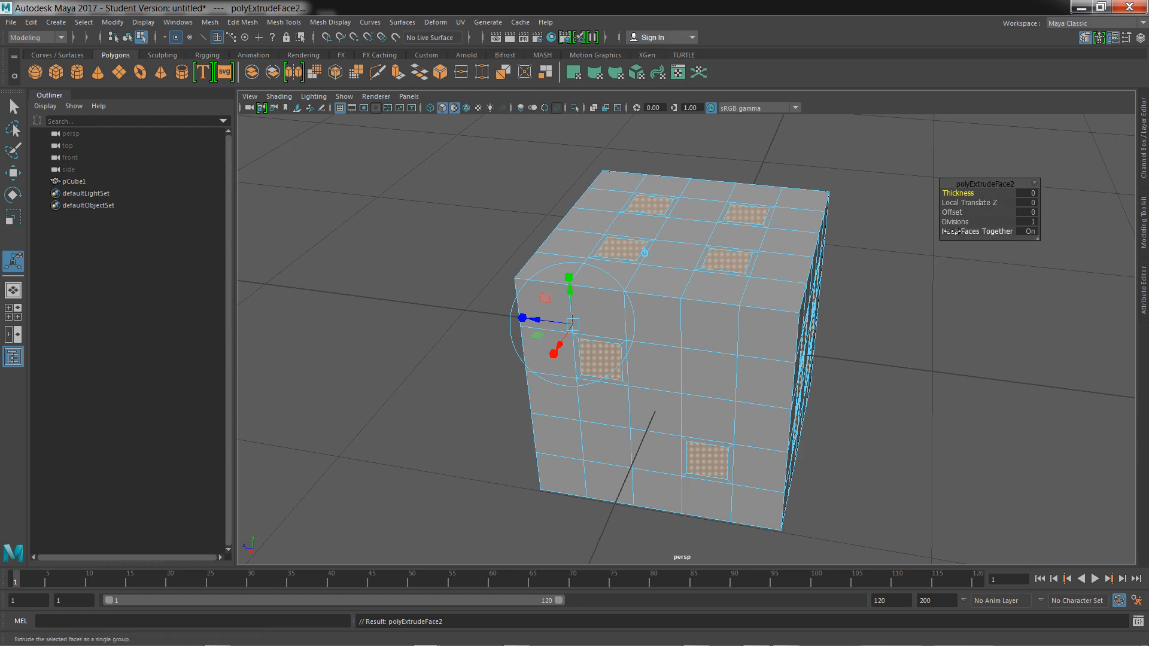
Extrude the pips again separately with Local Translate Z -0.02 to recess them
left_click(1031, 231)
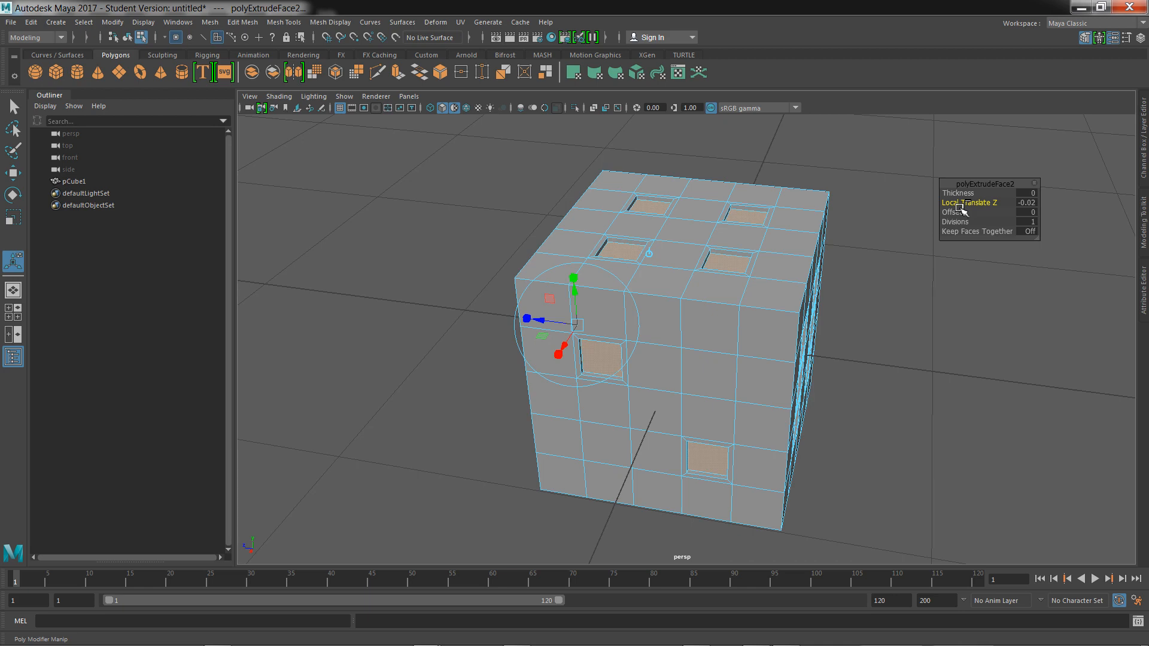
left_click(749, 218)
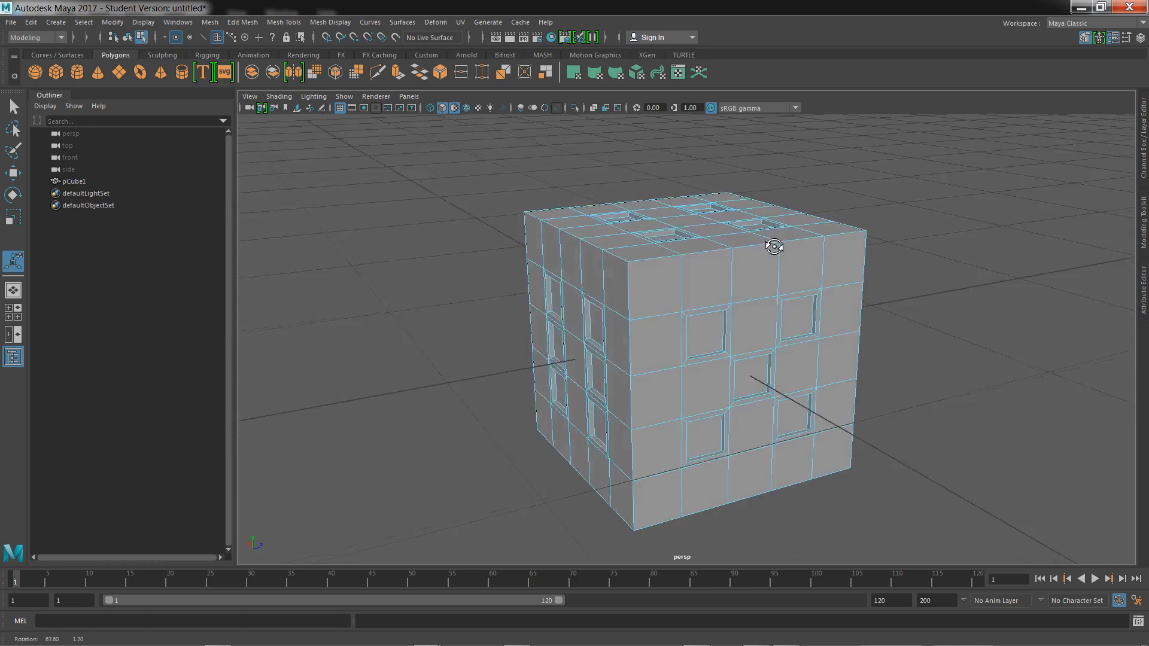
Select pCube1 as an object and apply Mesh > Smooth to round it into a die
left_click(431, 107)
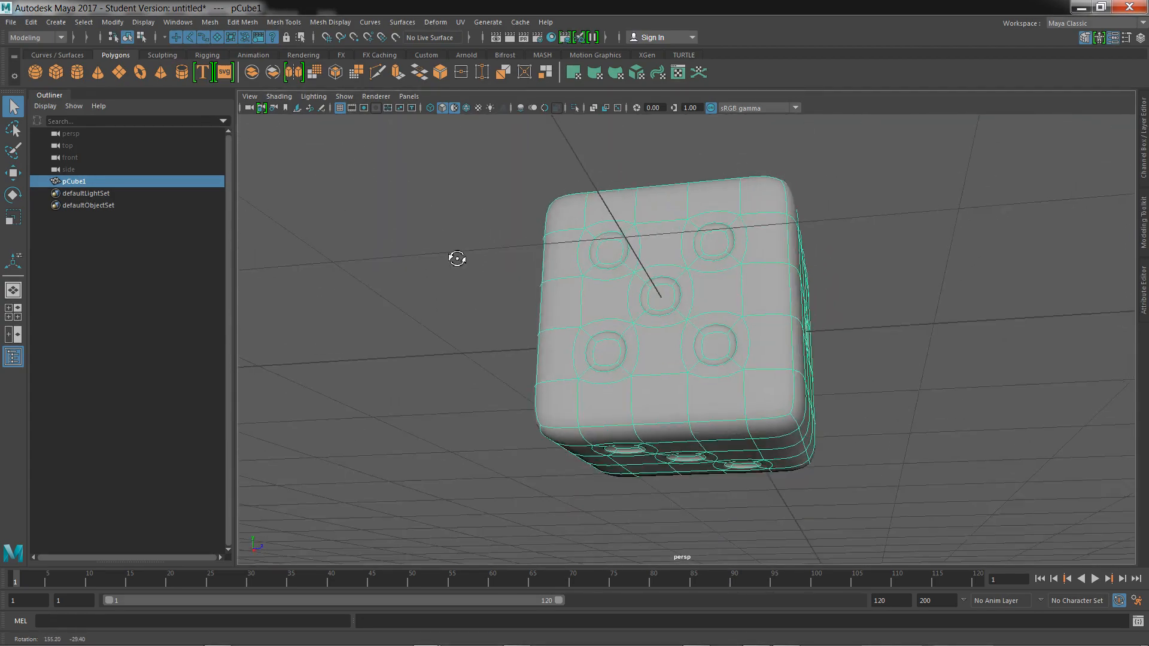
Switch the die to vertex mode and select its corner vertices
right_click(646, 304)
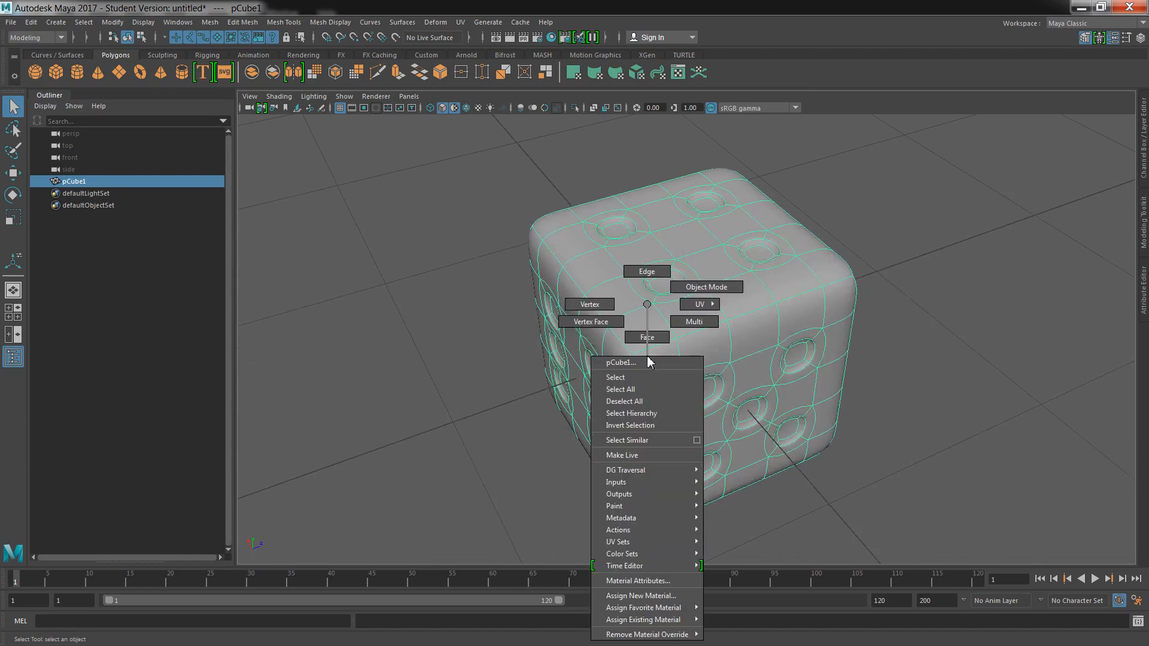
left_click(589, 304)
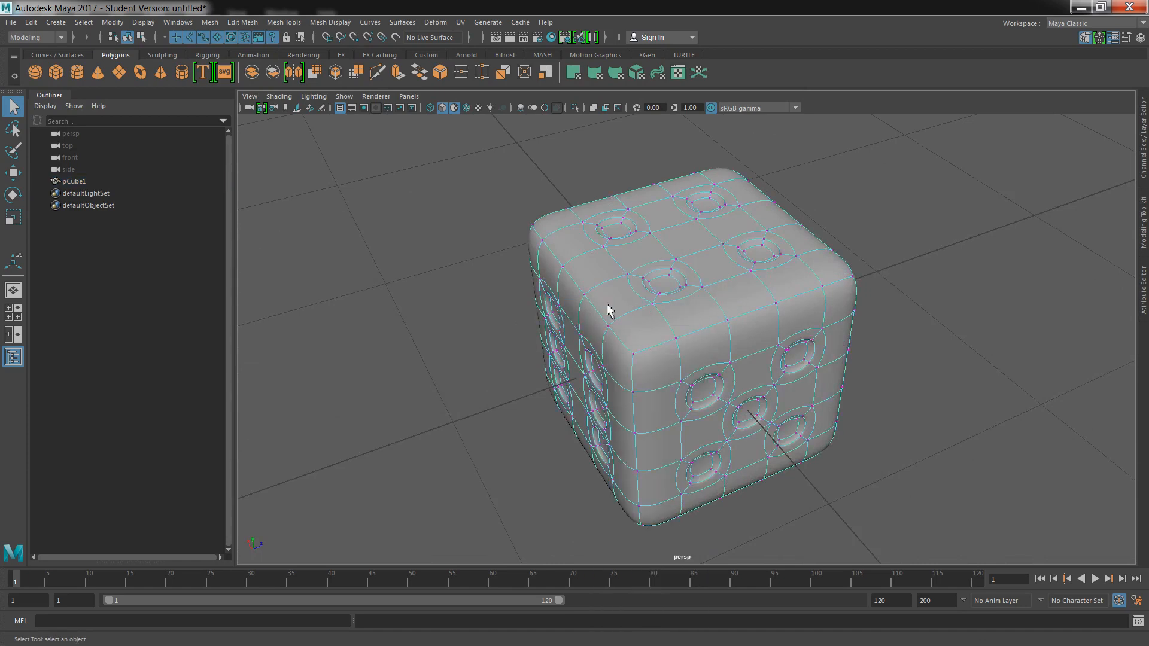
left_click(774, 344)
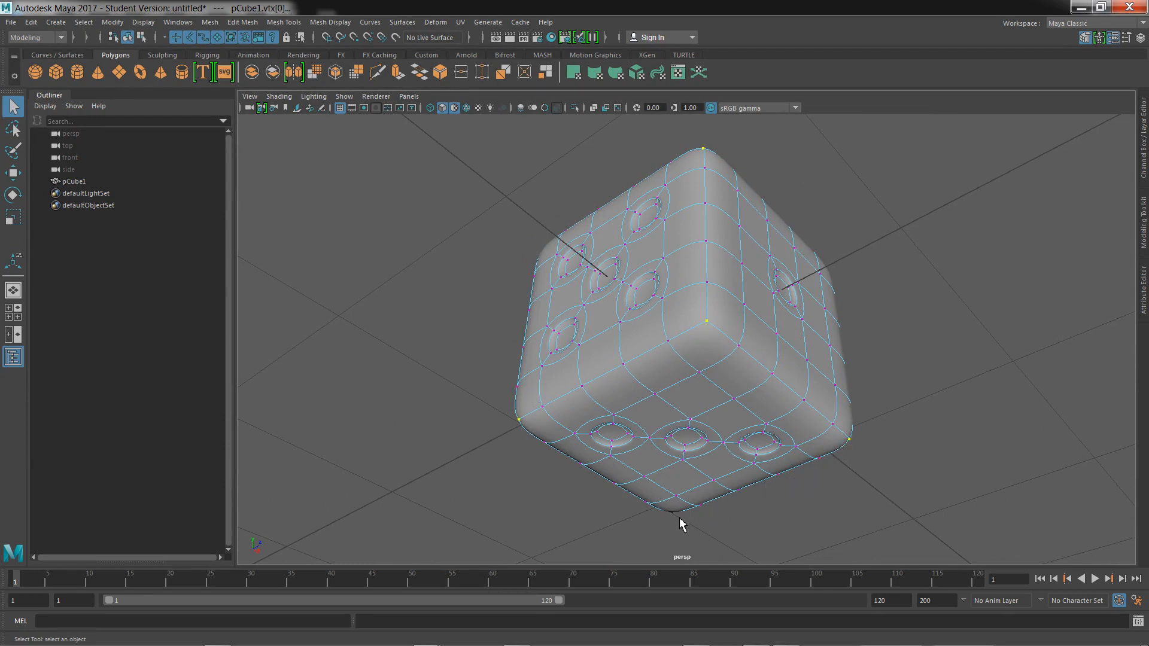
mouse_move(675, 520)
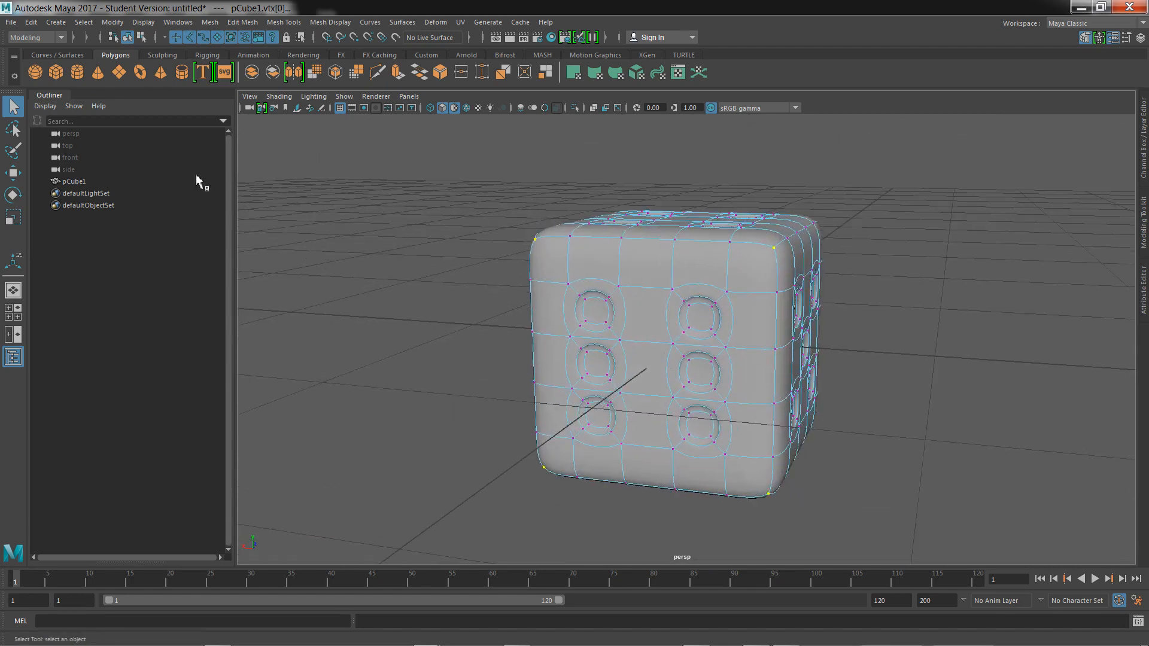
mouse_move(11, 187)
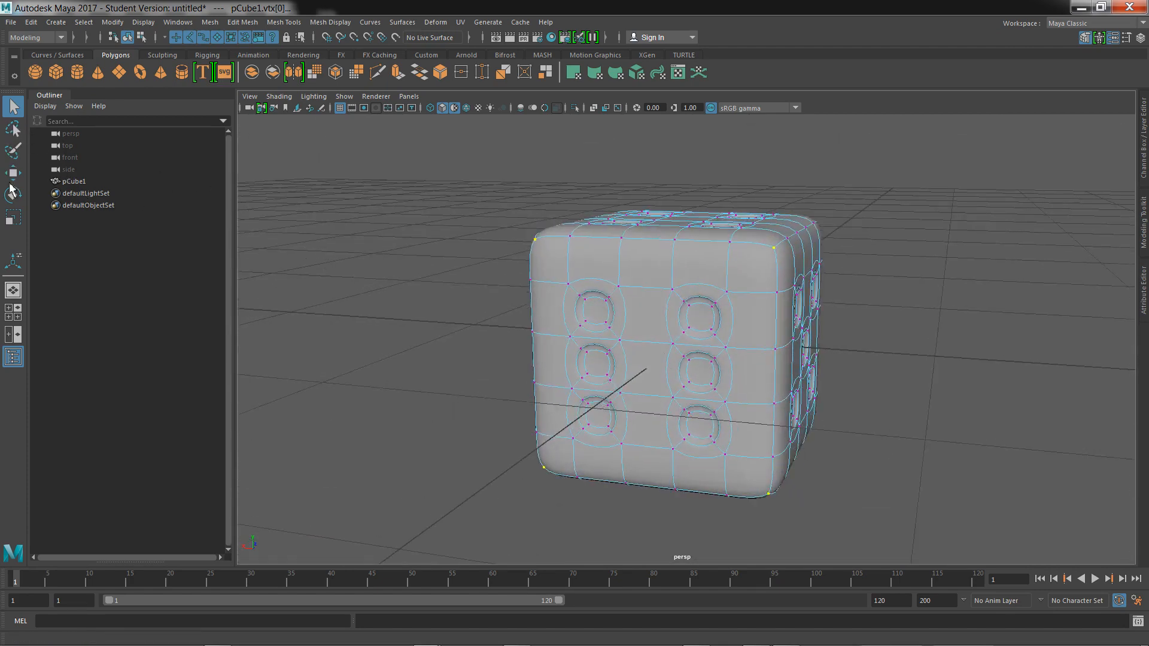
Scale the corner vertices slightly inward with the Scale Tool, then deselect
left_click(13, 179)
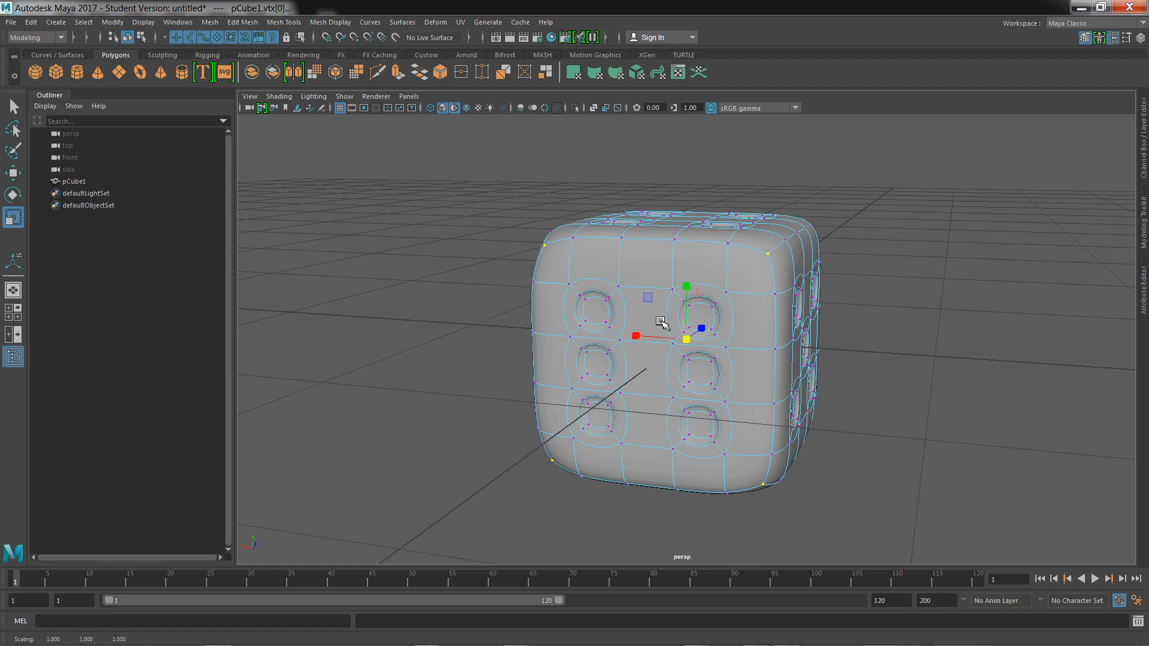
left_click(917, 266)
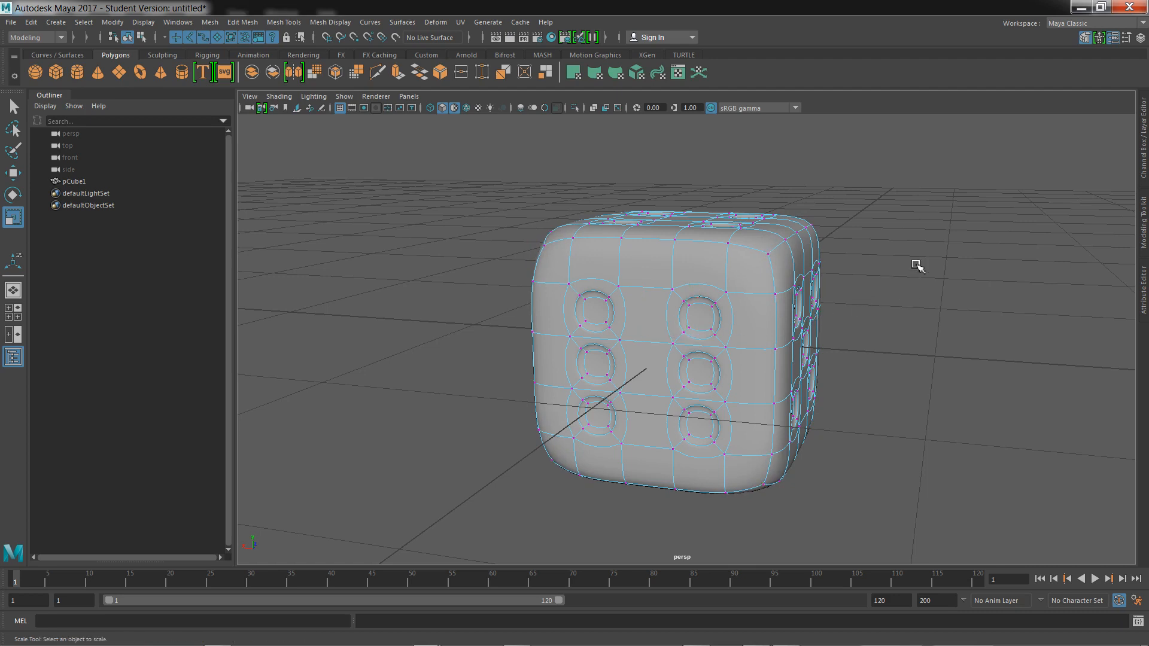